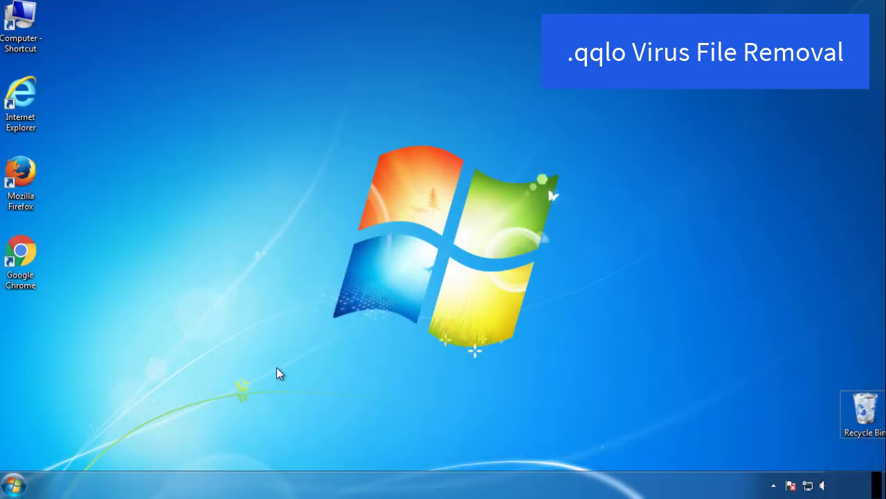
Step: Enable Safe boot (Minimal) in msconfig's Boot options and restart to apply it
click(11, 482)
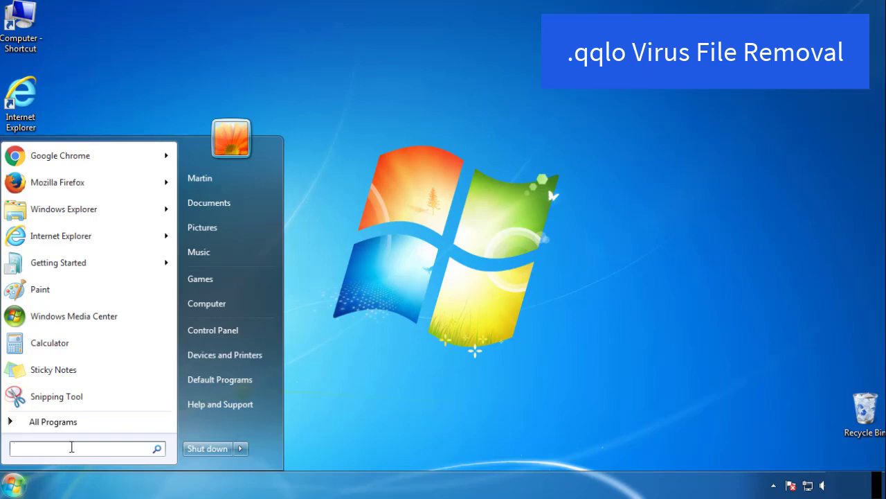
text(mscon)
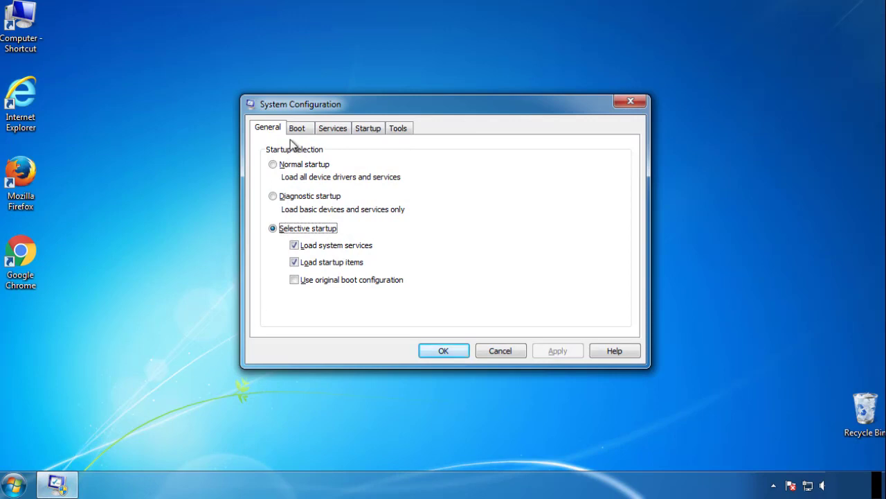
click(296, 128)
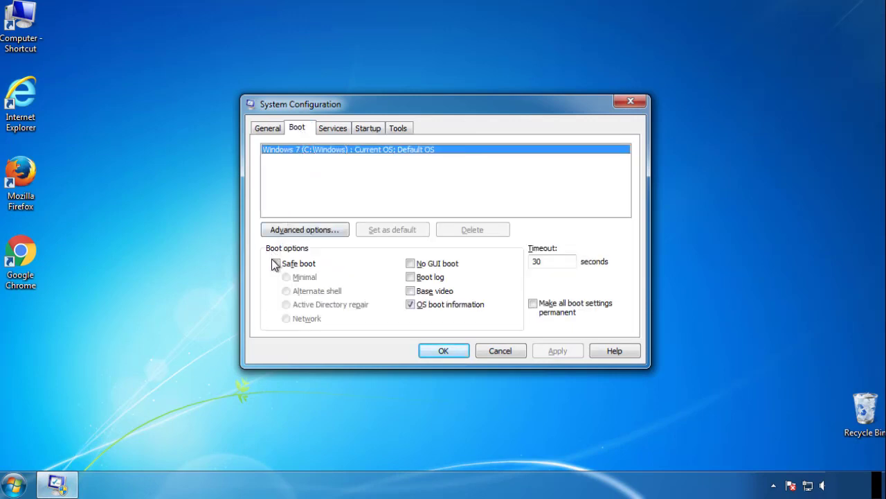
click(277, 263)
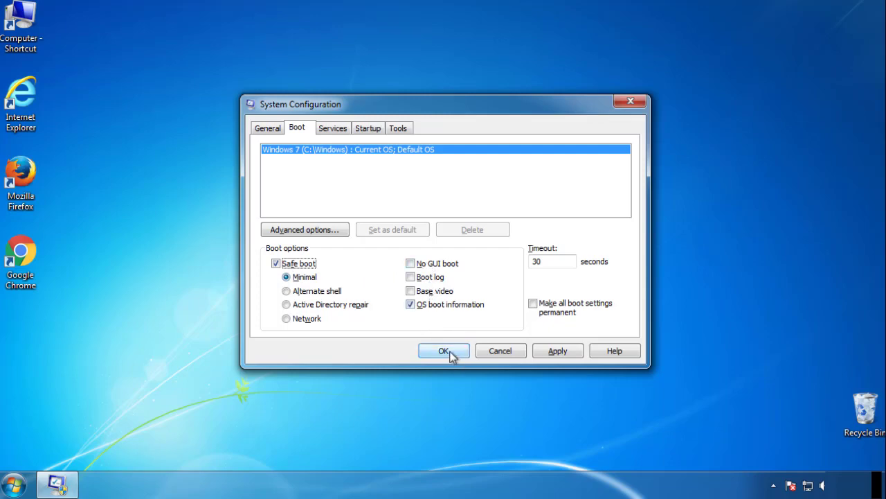
click(443, 350)
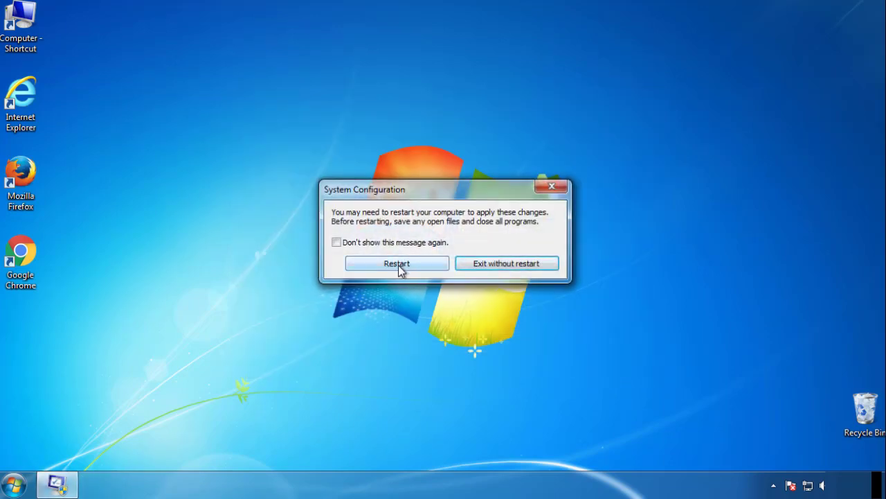
click(396, 263)
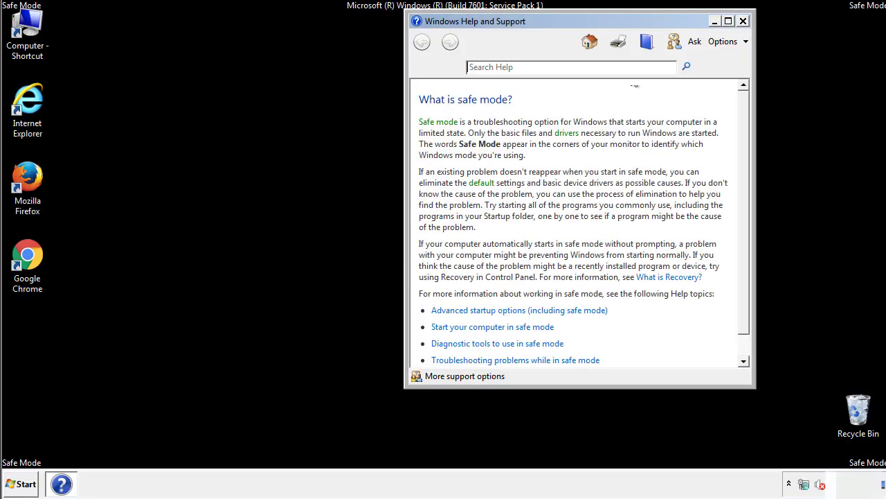
Step: In Folder Options' view settings, show hidden files, folders and drives
click(742, 21)
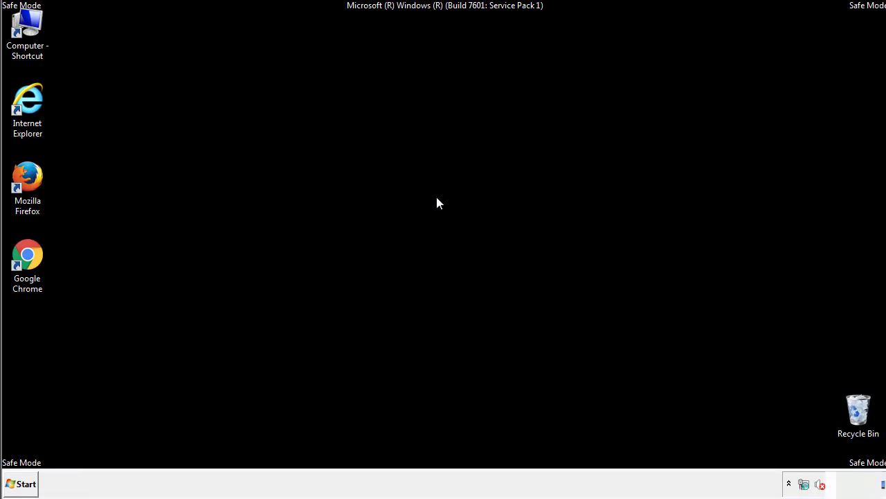
click(21, 484)
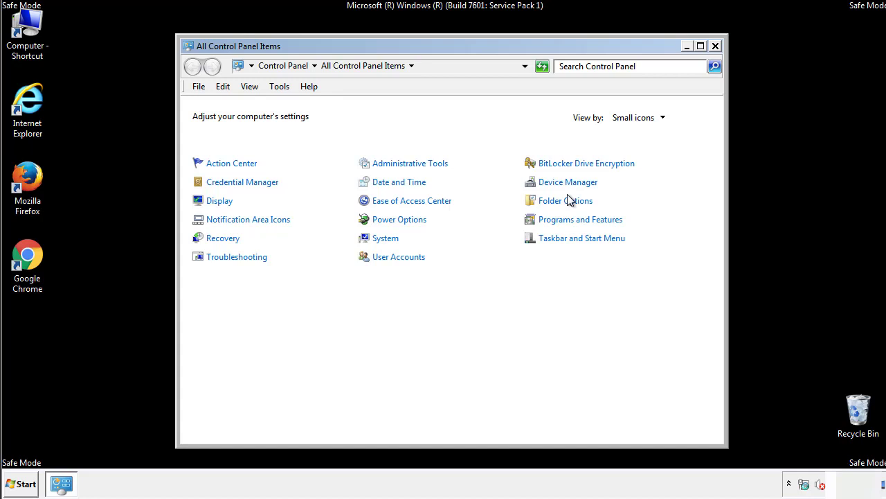
click(565, 199)
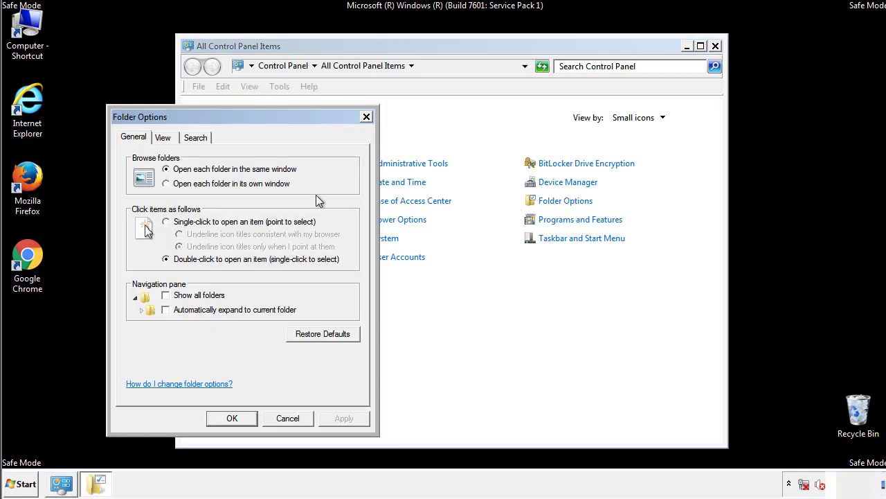
click(164, 138)
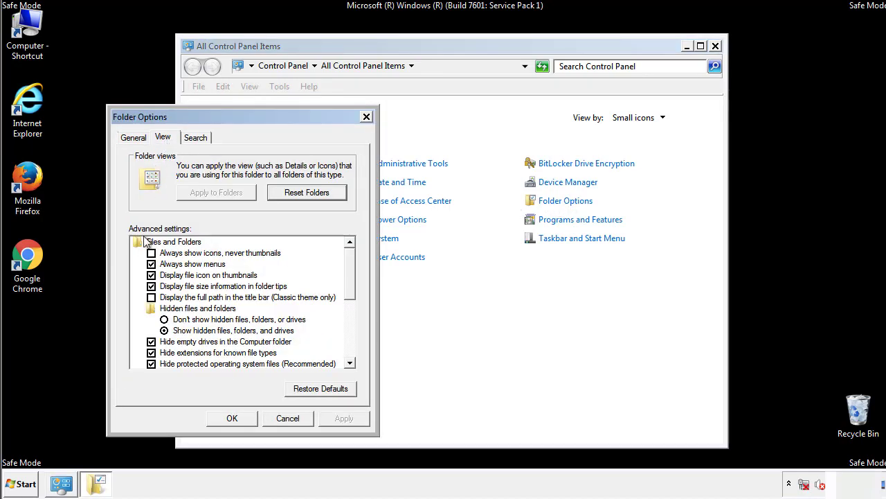
mouse_move(191, 332)
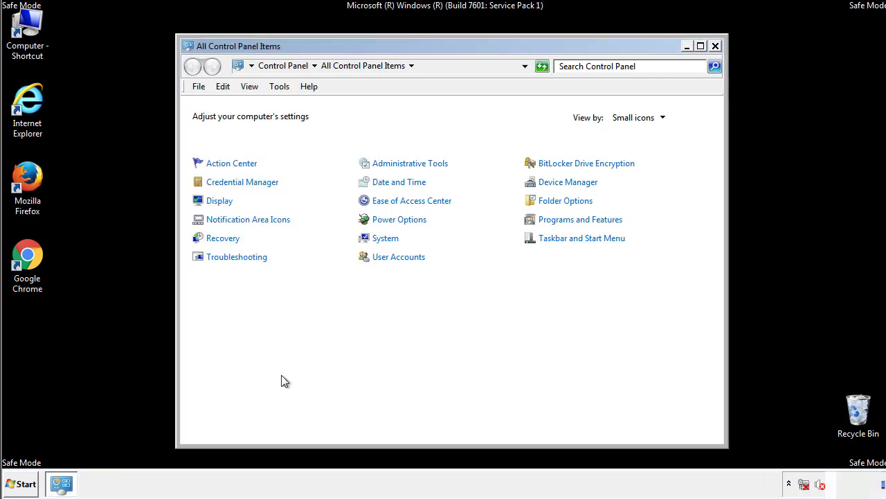
click(714, 46)
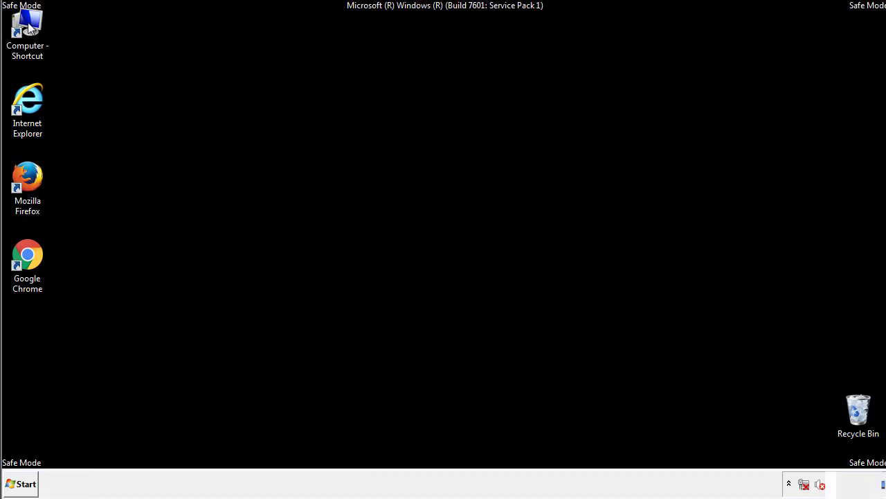
Step: Browse to C:\Windows\System32\drivers\etc and launch the hosts file
double_click(27, 33)
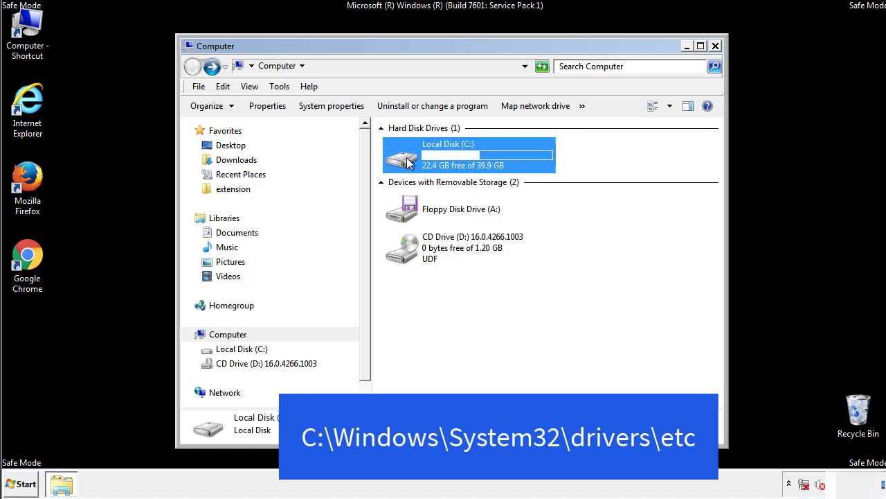
double_click(468, 155)
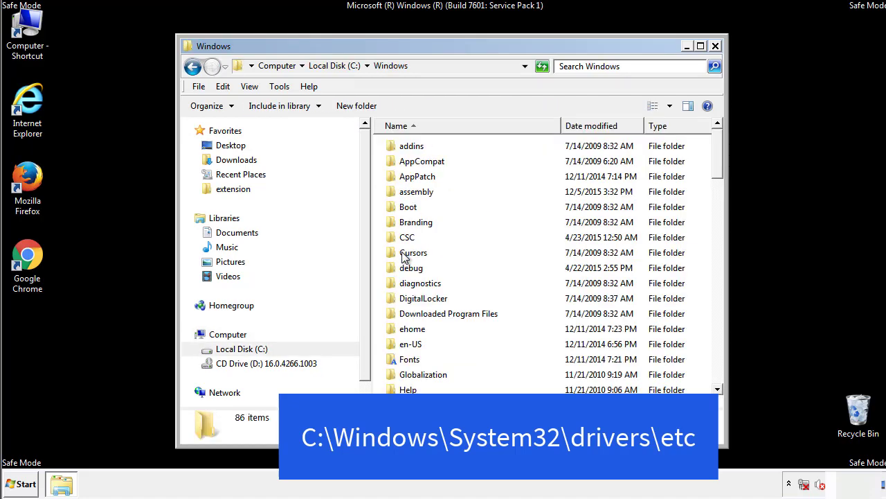
scroll(down, 3)
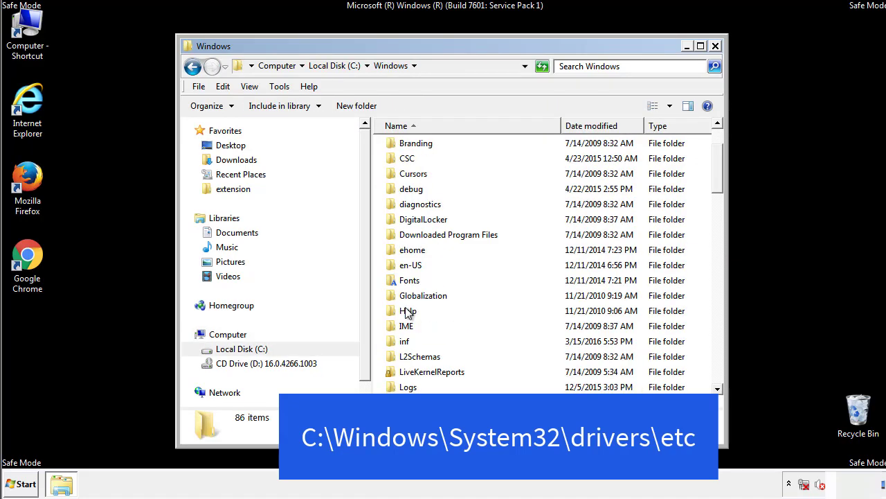
scroll(down, 3)
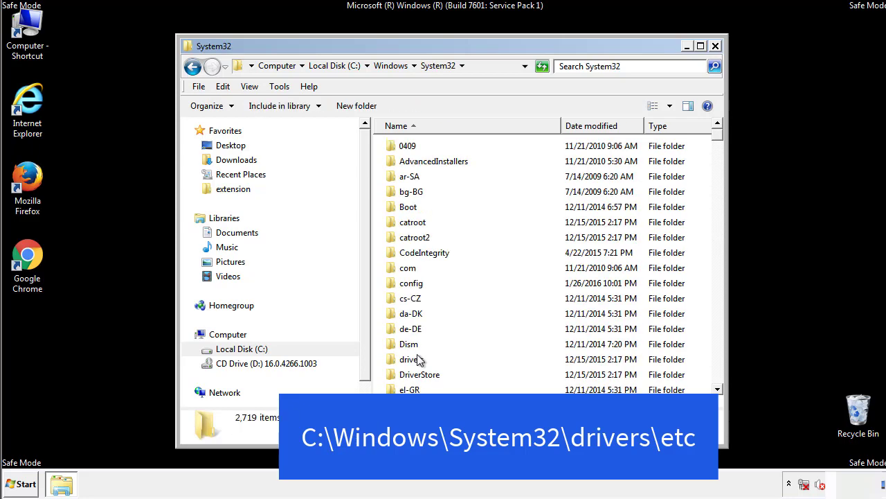
mouse_move(413, 360)
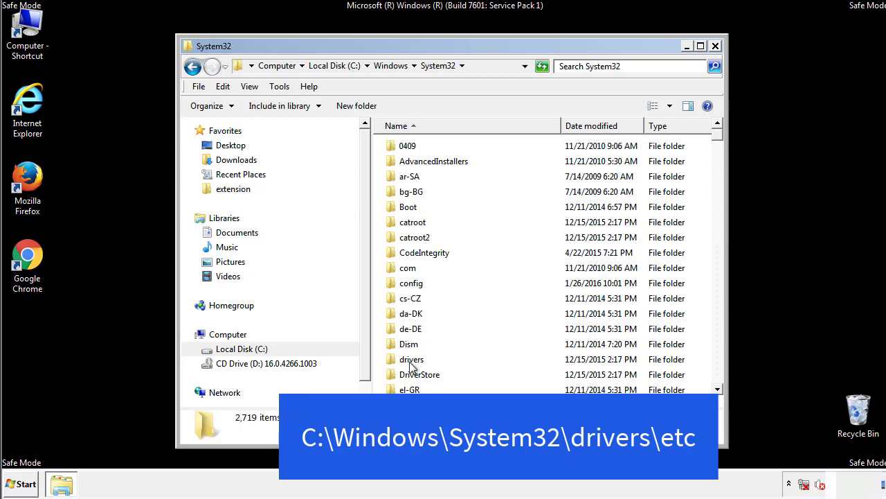
double_click(411, 359)
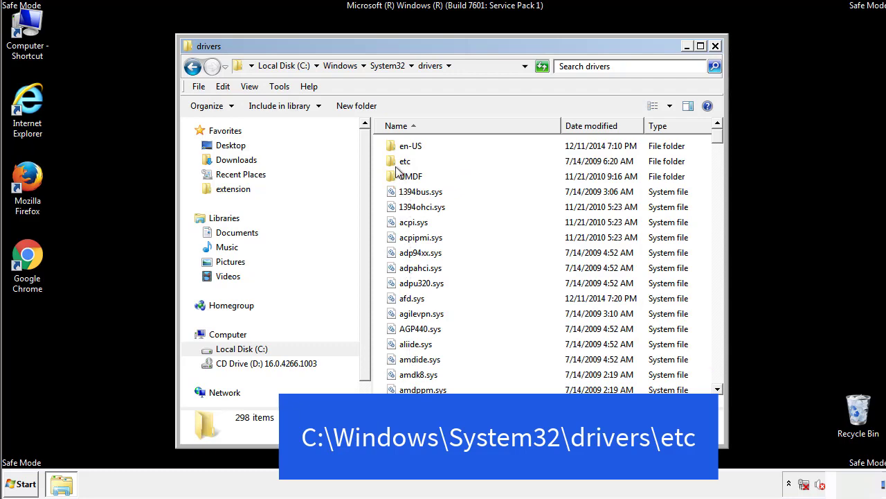
double_click(405, 161)
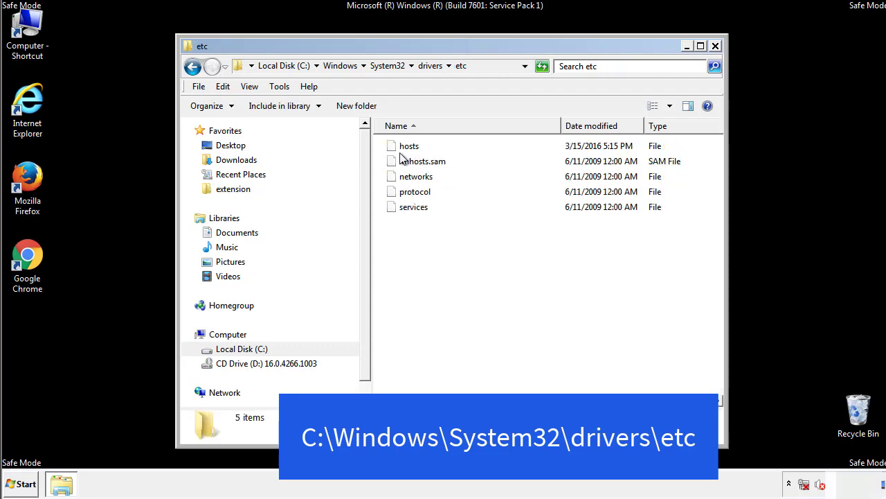
double_click(408, 146)
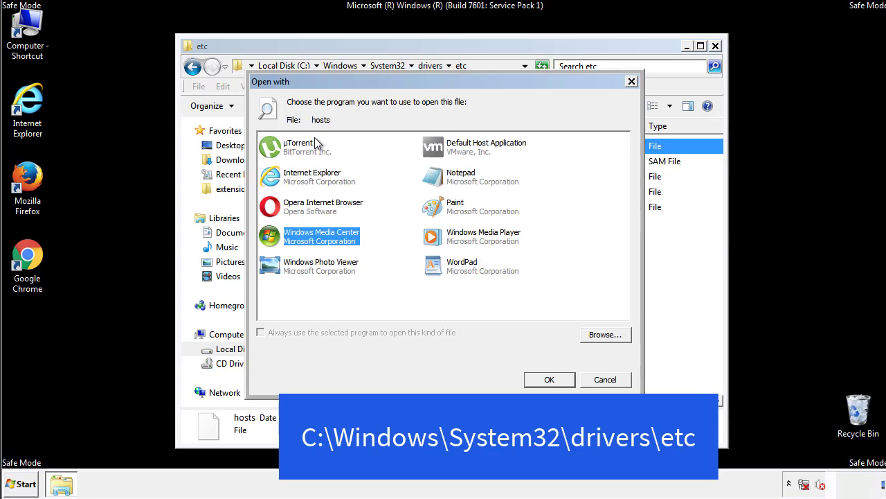
mouse_move(449, 181)
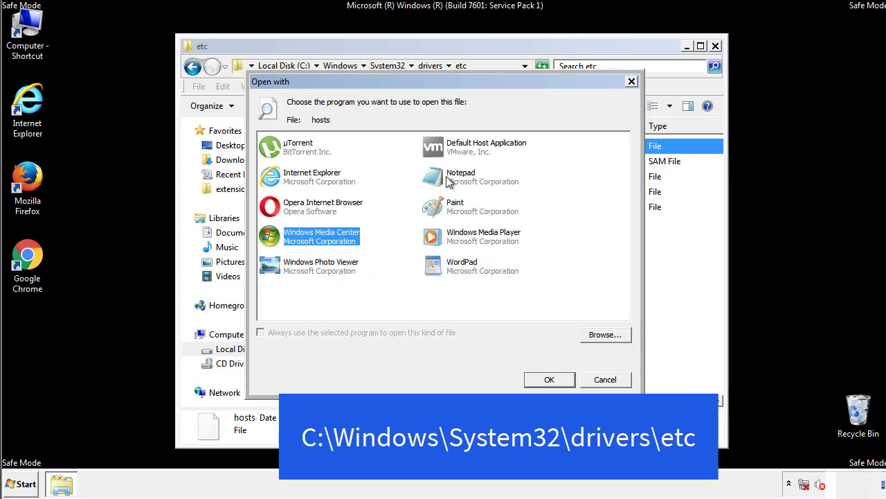
Step: Edit hosts in Notepad, deleting the four added address lines, and close it
click(549, 379)
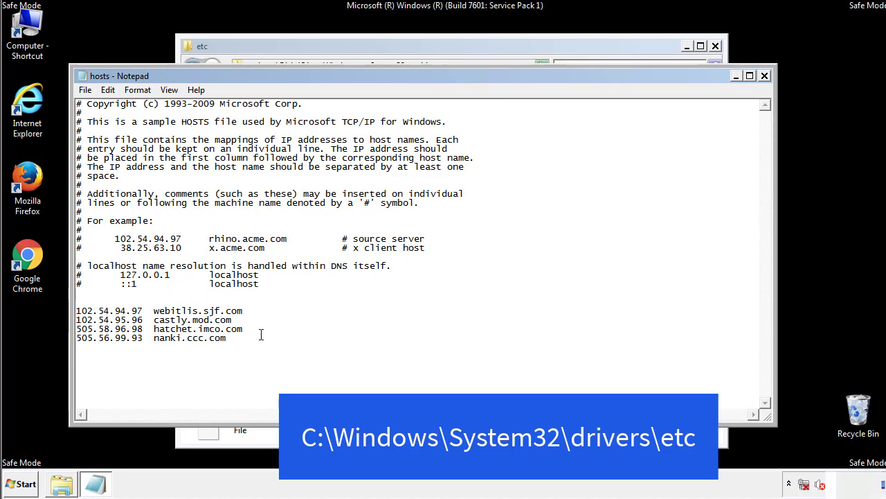
drag(77, 310, 244, 338)
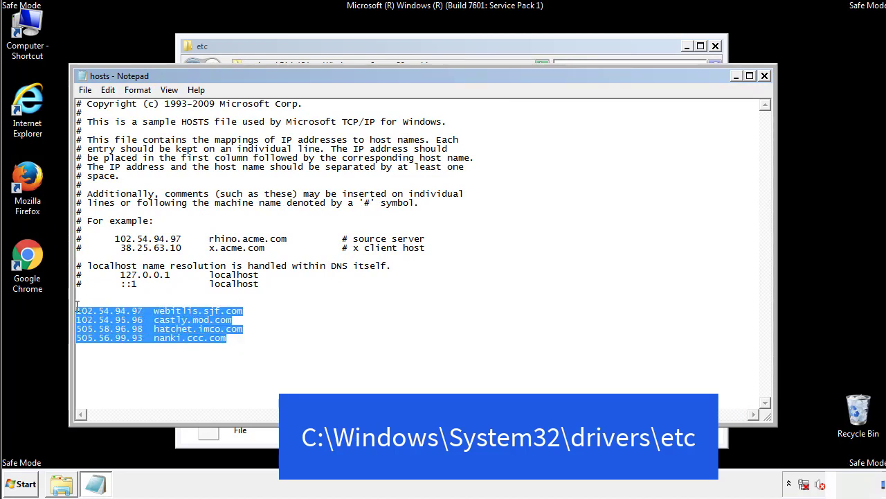
key(Delete)
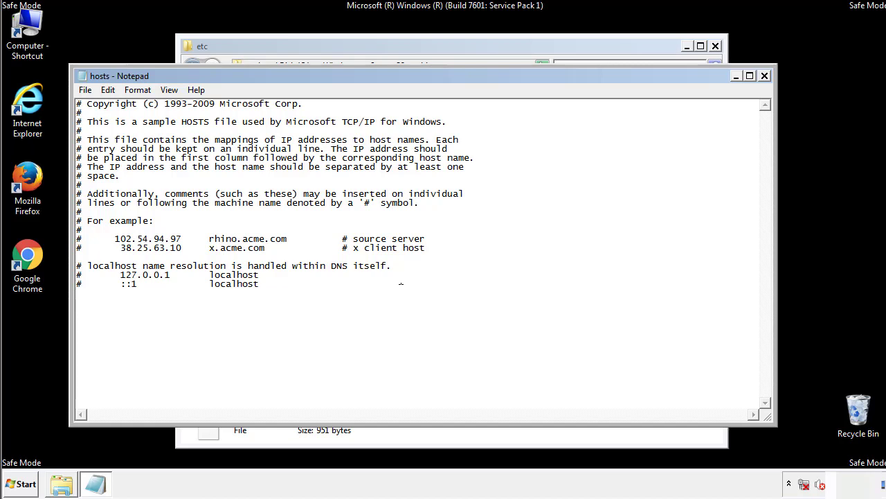
mouse_move(765, 75)
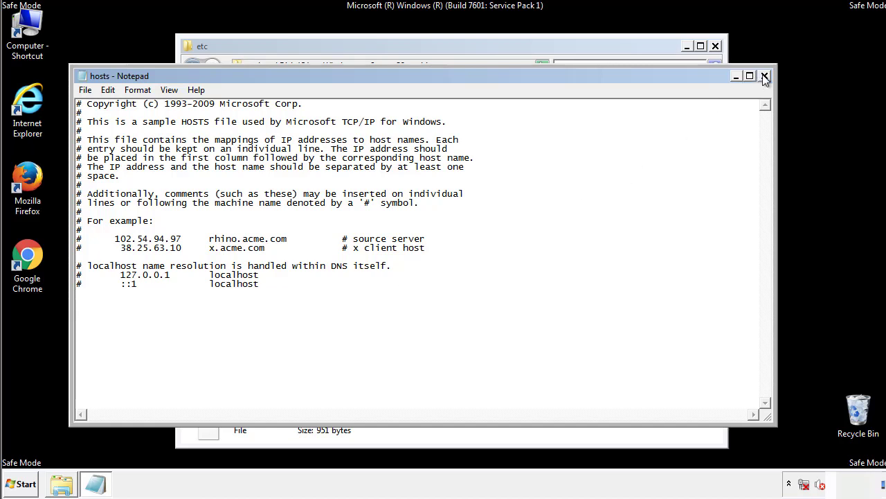
click(764, 75)
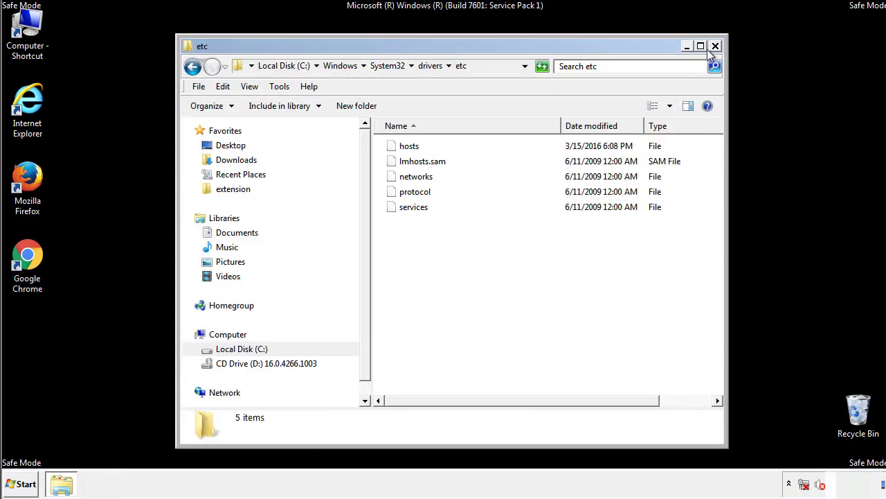
Step: Reach the Startup programs folder from Start > All Programs
click(715, 46)
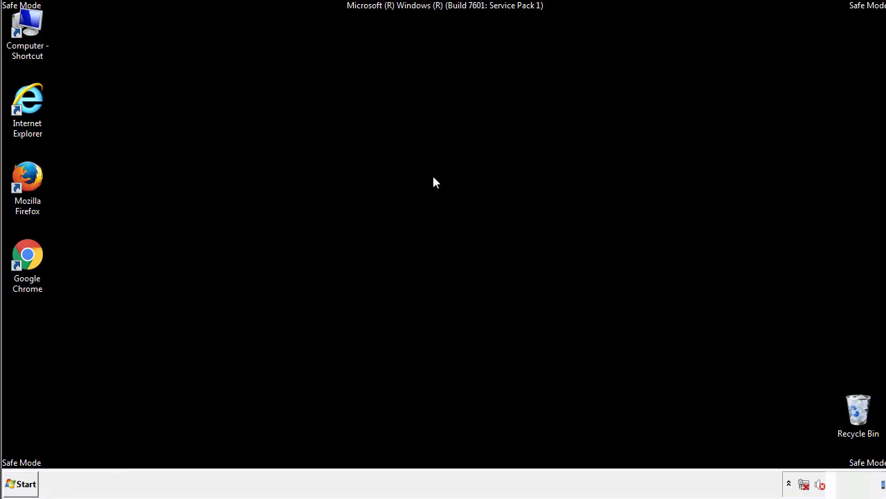
click(20, 483)
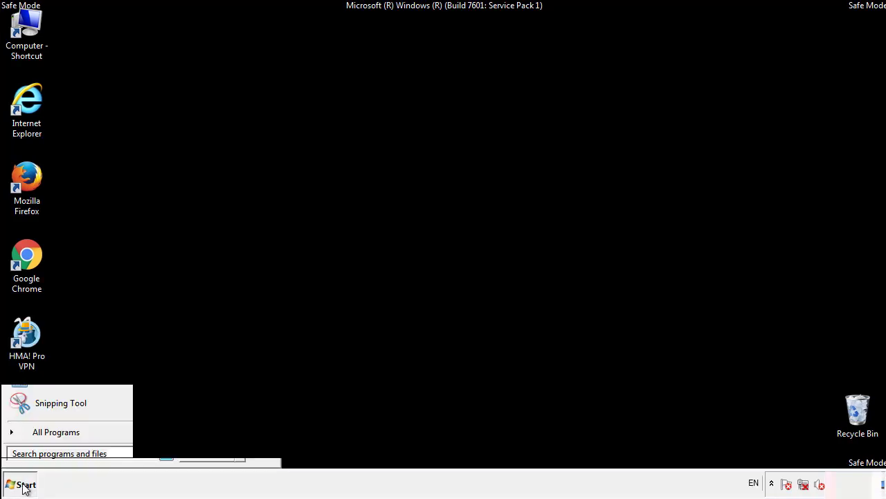
click(56, 432)
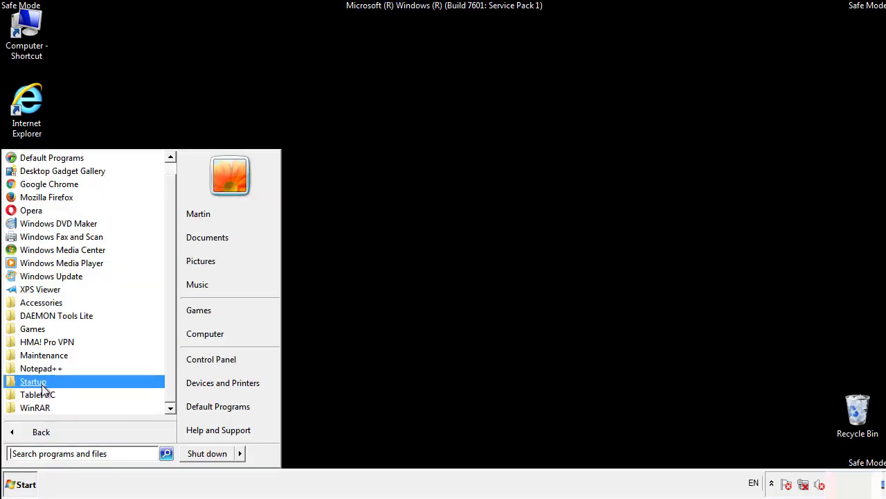
right_click(34, 381)
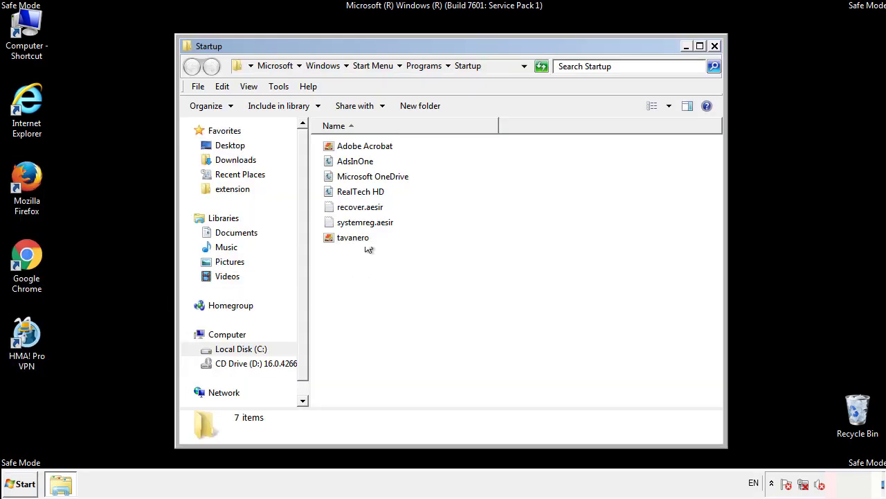
Step: Delete AddInOne, recover.aesir, systemreg.aesir and tavanero from the Startup folder
click(354, 160)
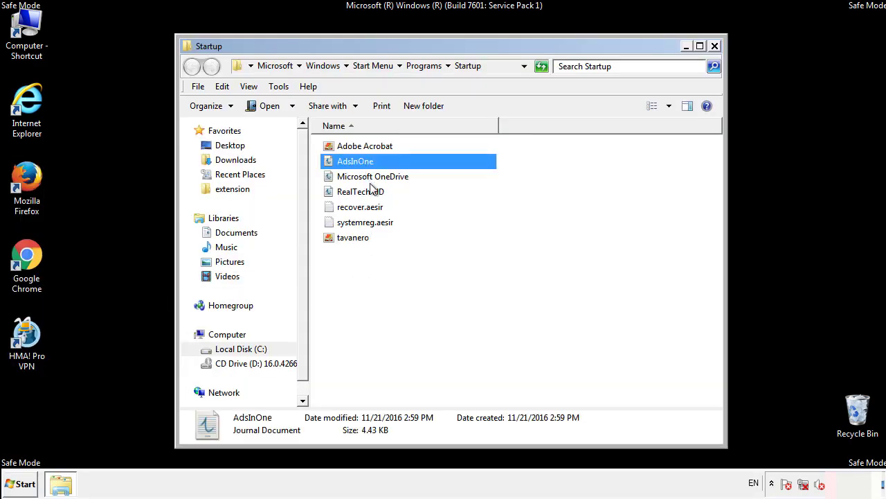
click(365, 221)
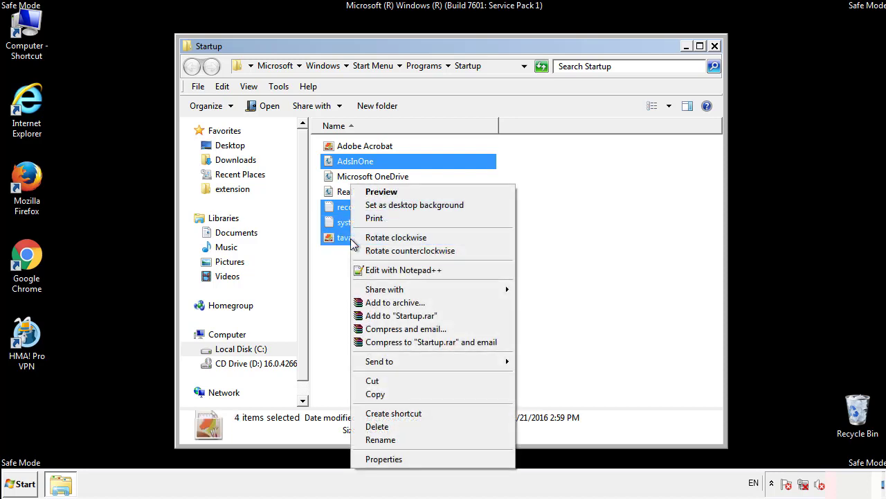
click(377, 426)
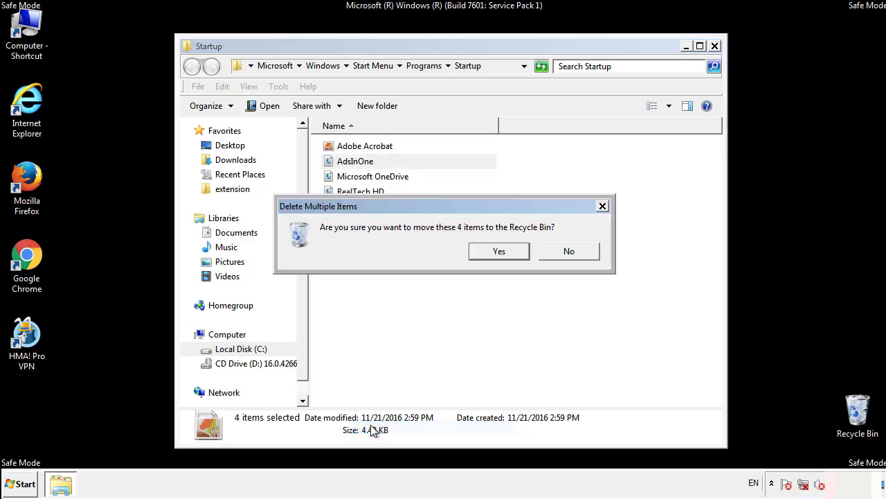
click(499, 251)
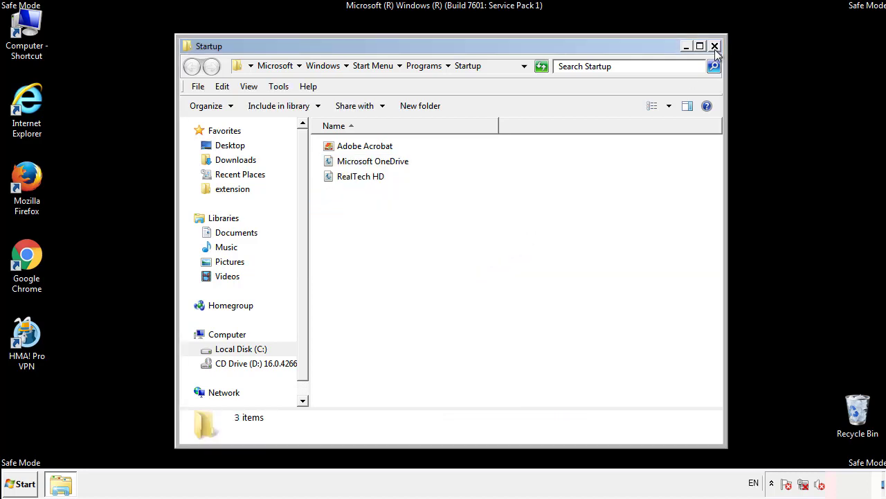
click(715, 46)
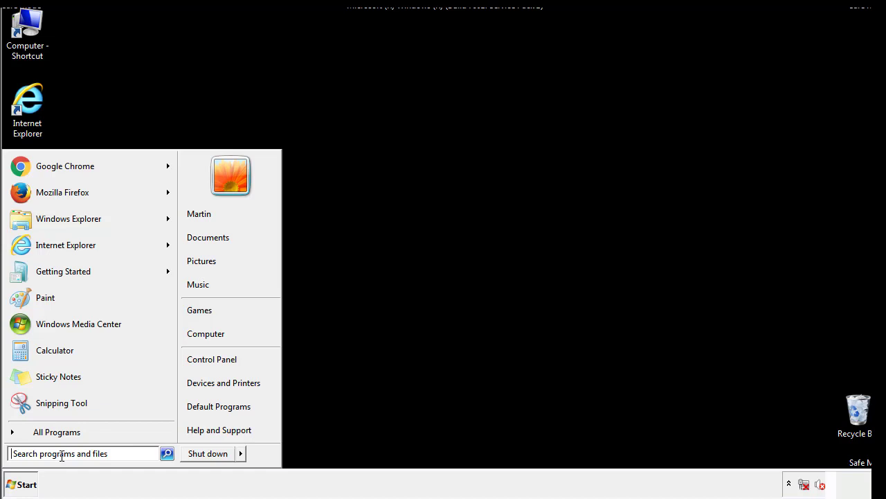
Step: In regedit, navigate to HKLM\SOFTWARE\Microsoft\Windows\CurrentVersion\Run
text(reged)
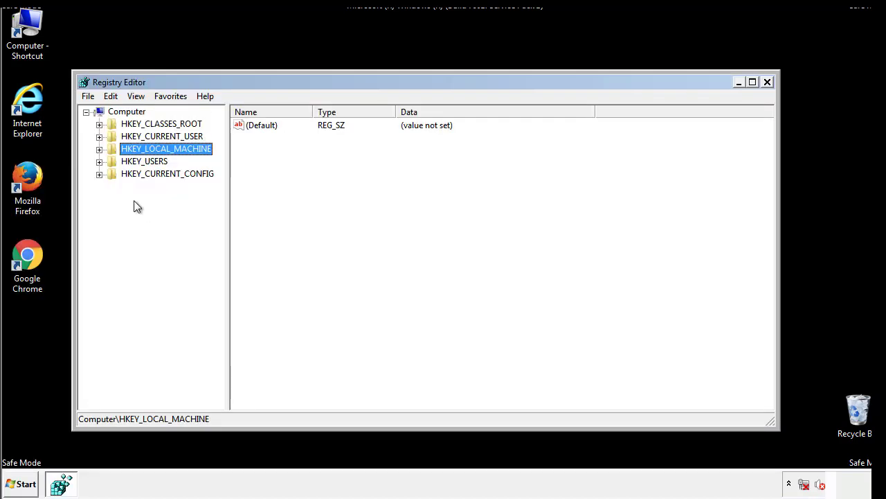
click(100, 148)
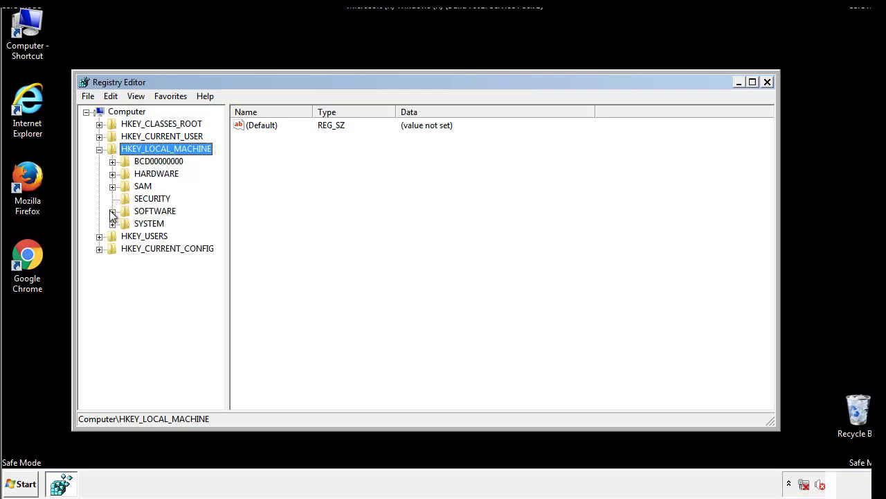
click(114, 210)
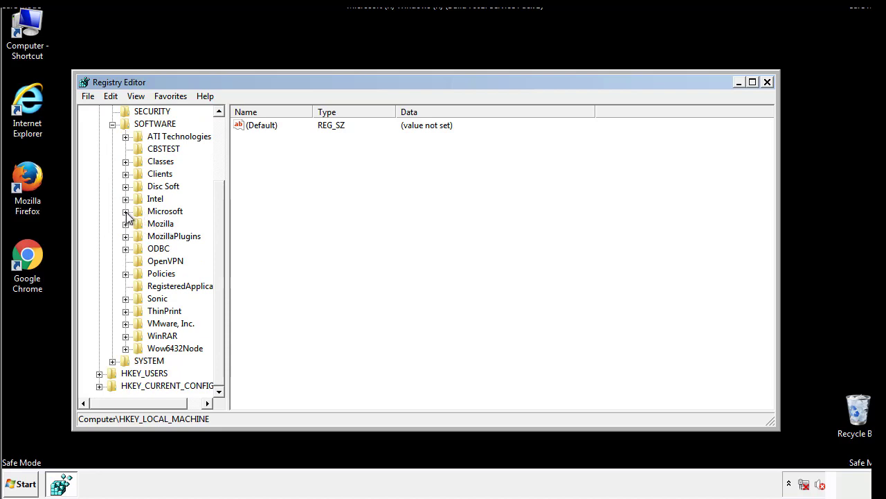
click(124, 211)
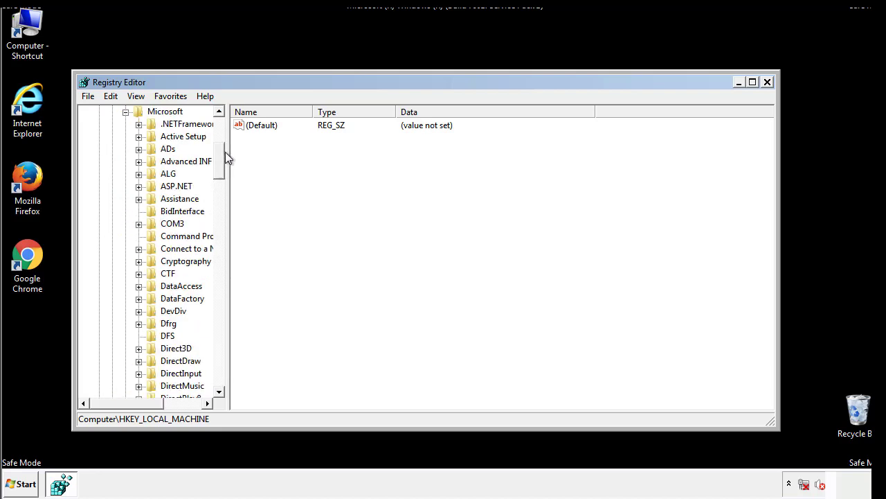
scroll(down, 3)
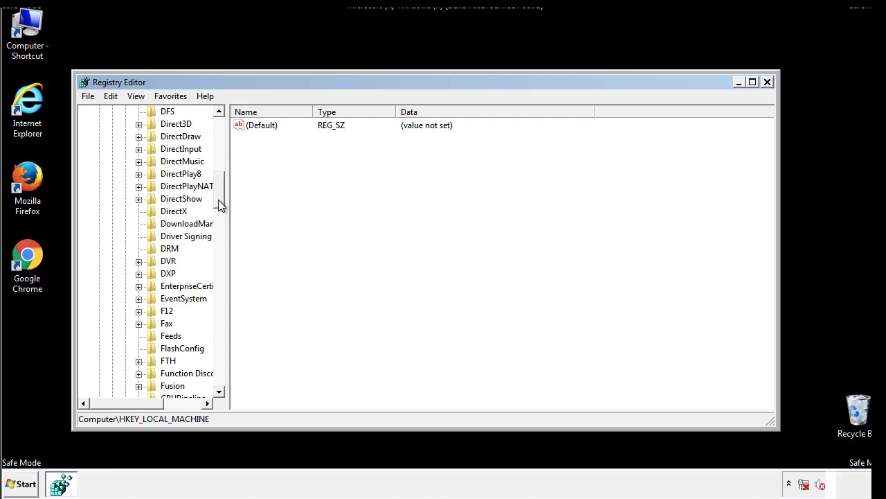
scroll(down, 3)
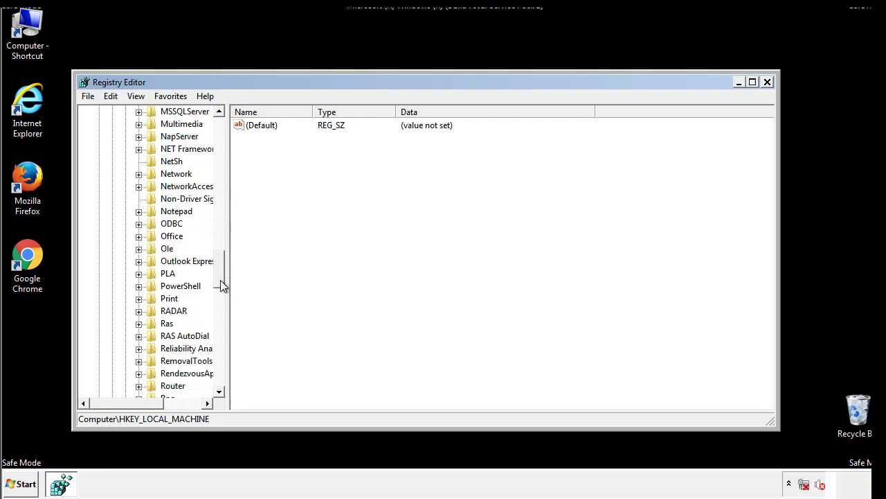
scroll(down, 3)
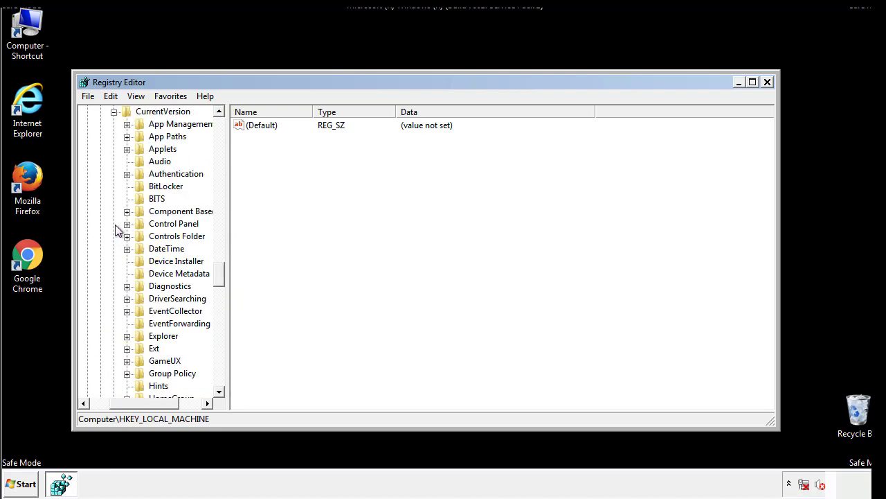
scroll(down, 3)
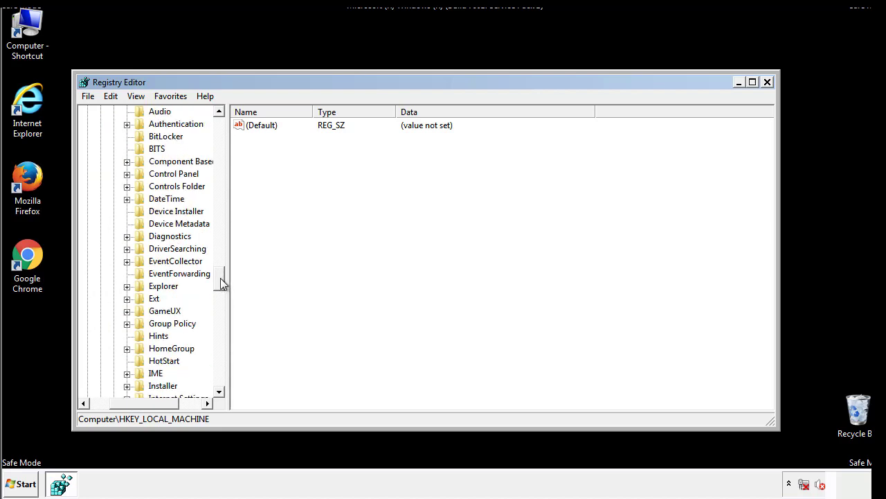
scroll(down, 3)
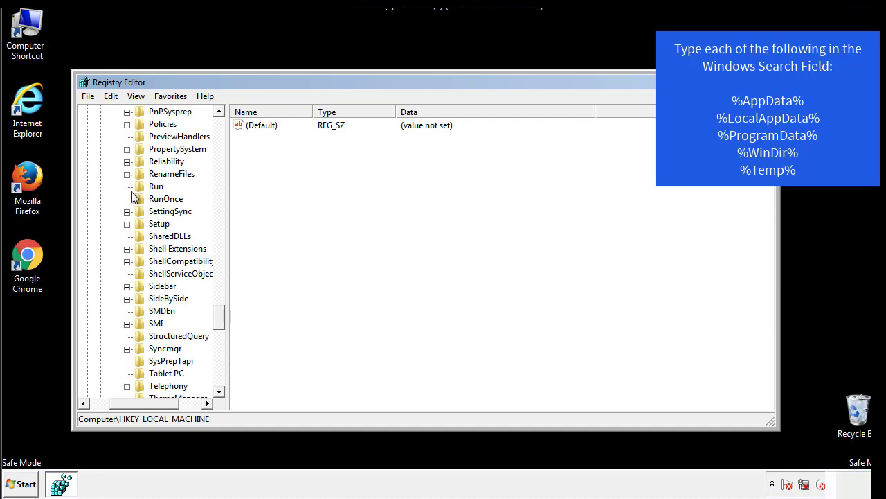
click(155, 186)
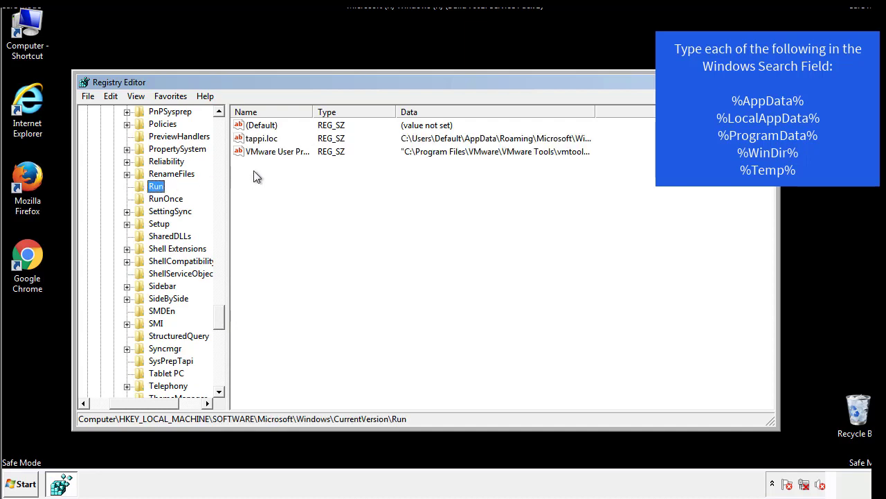
mouse_move(570, 151)
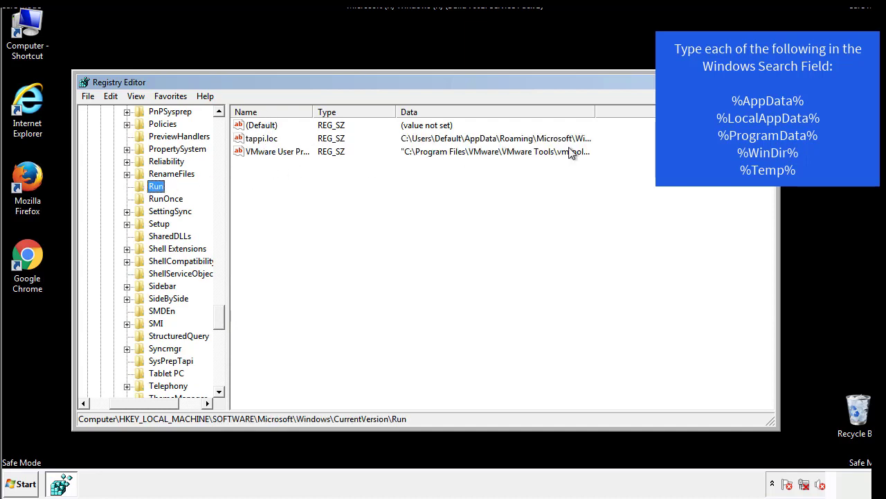
Step: Delete the tapps.loc value from the Run key, leaving only the VMware entry
click(261, 139)
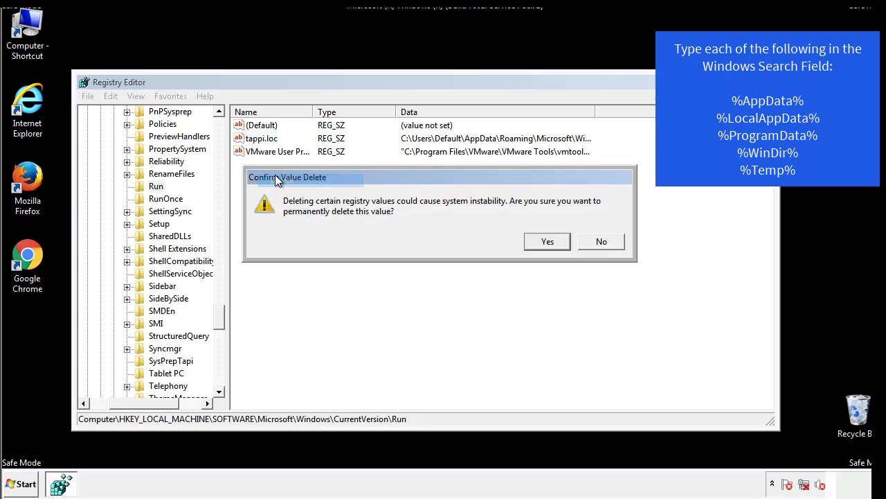
click(546, 241)
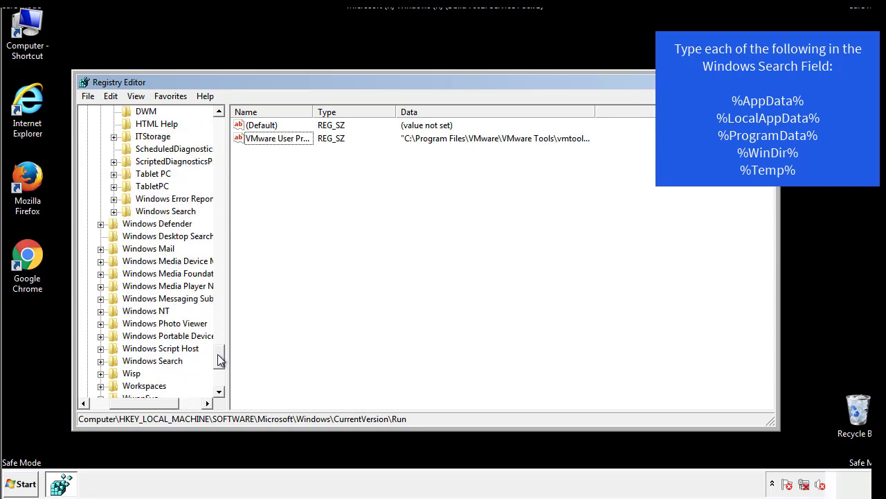
scroll(down, 3)
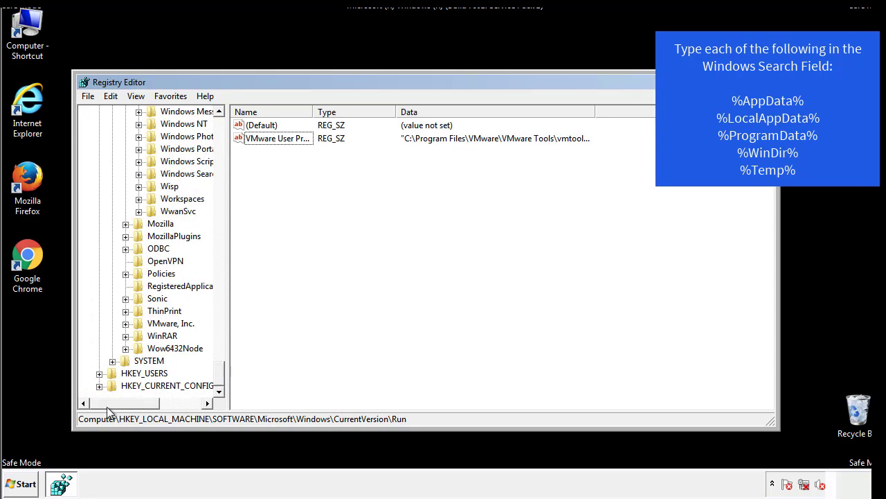
scroll(up, 3)
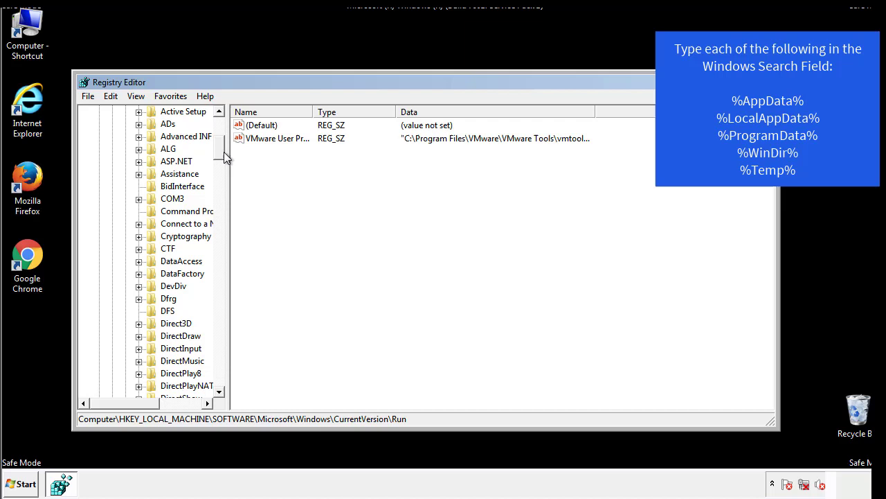
click(100, 149)
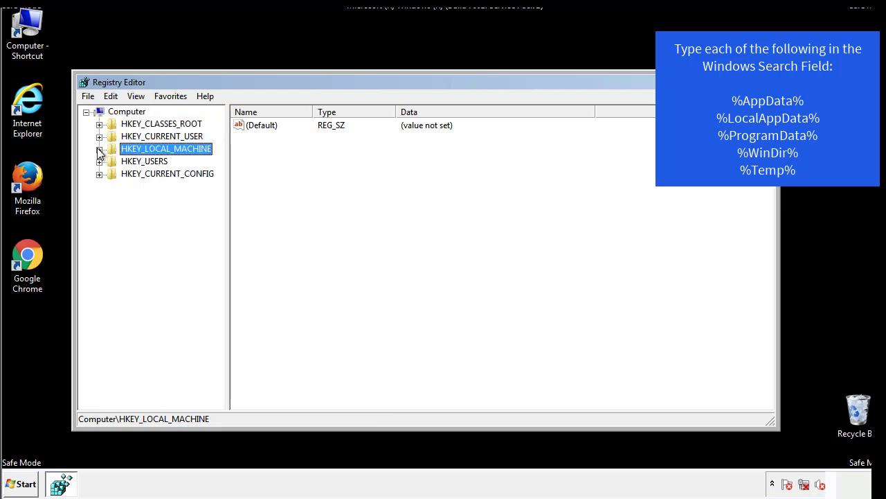
click(99, 135)
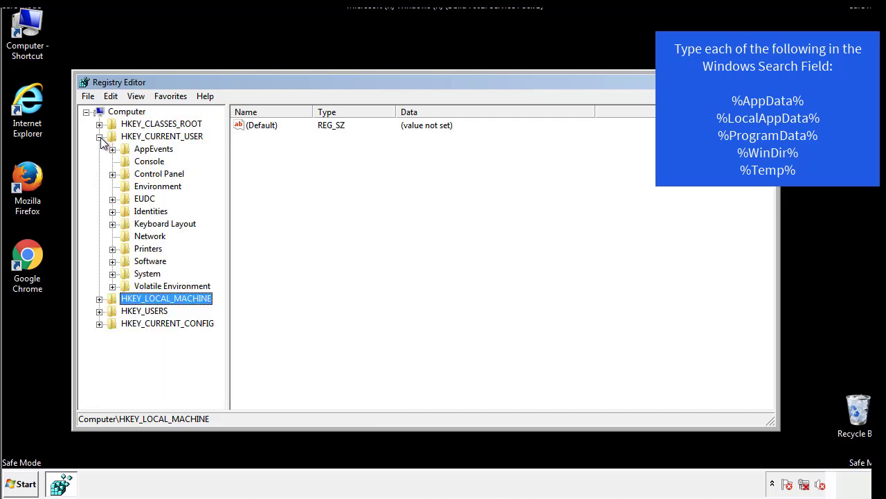
mouse_move(113, 223)
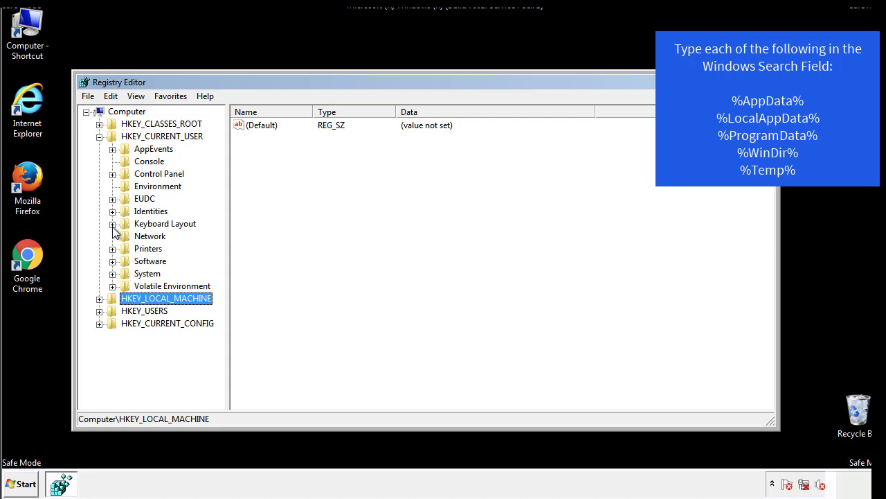
click(112, 260)
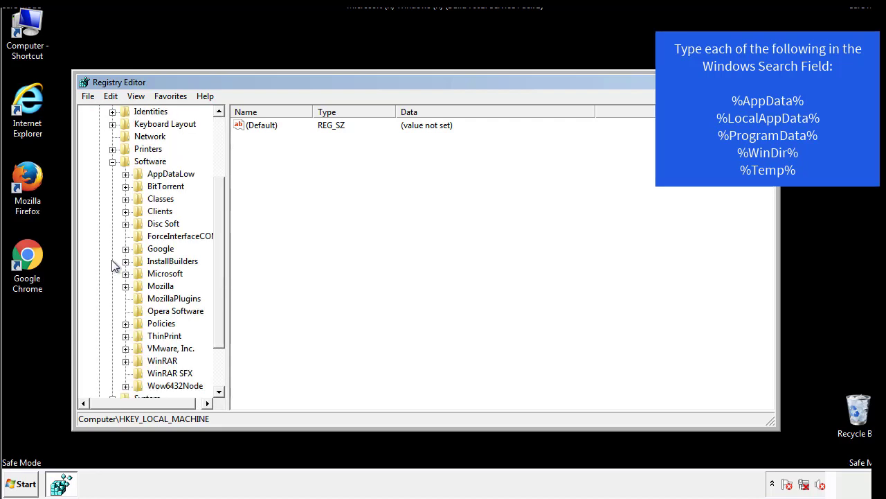
scroll(down, 3)
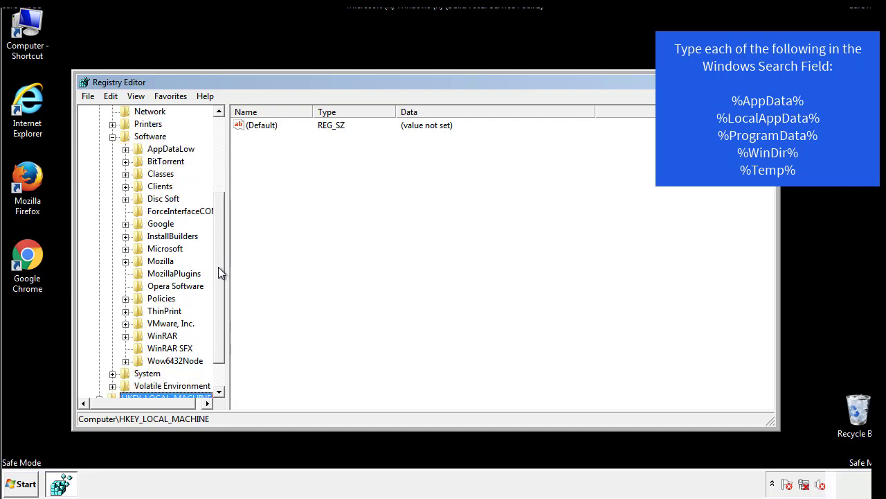
mouse_move(141, 280)
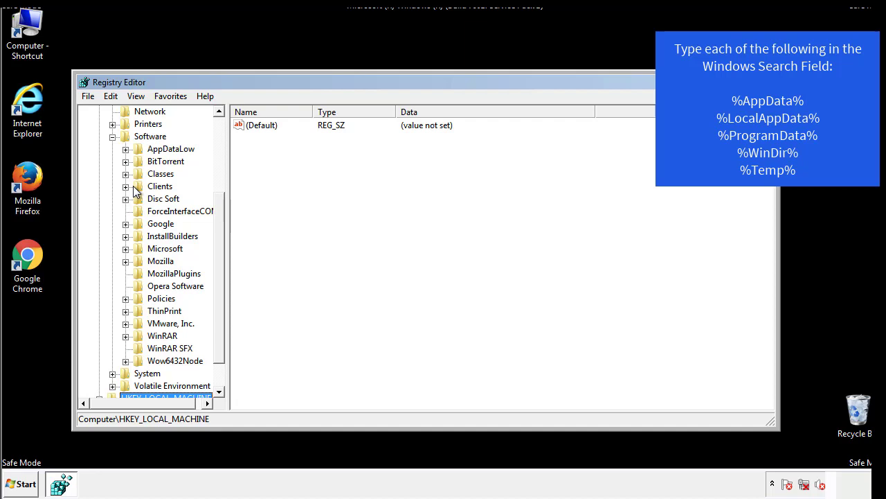
click(124, 248)
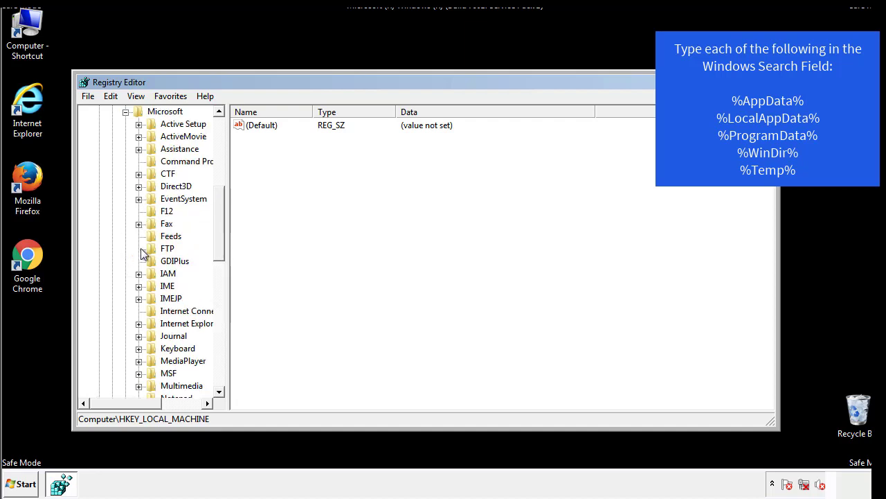
scroll(down, 3)
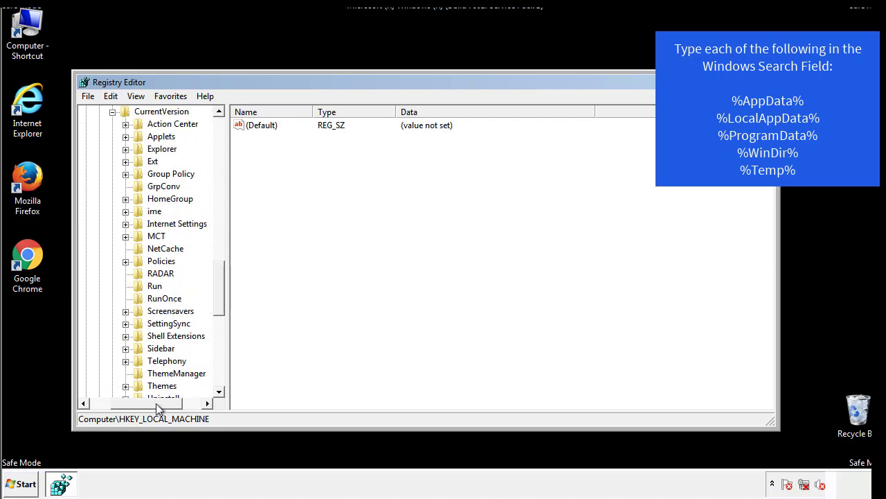
click(155, 286)
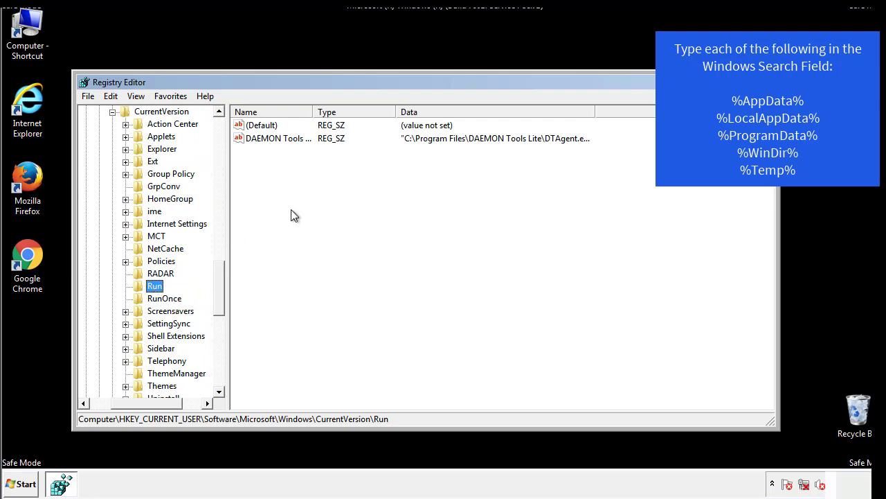
mouse_move(288, 153)
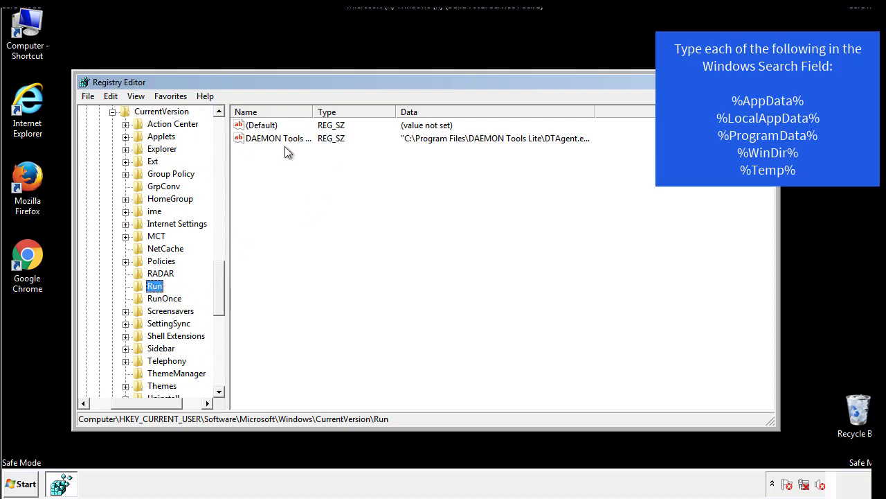
mouse_move(379, 164)
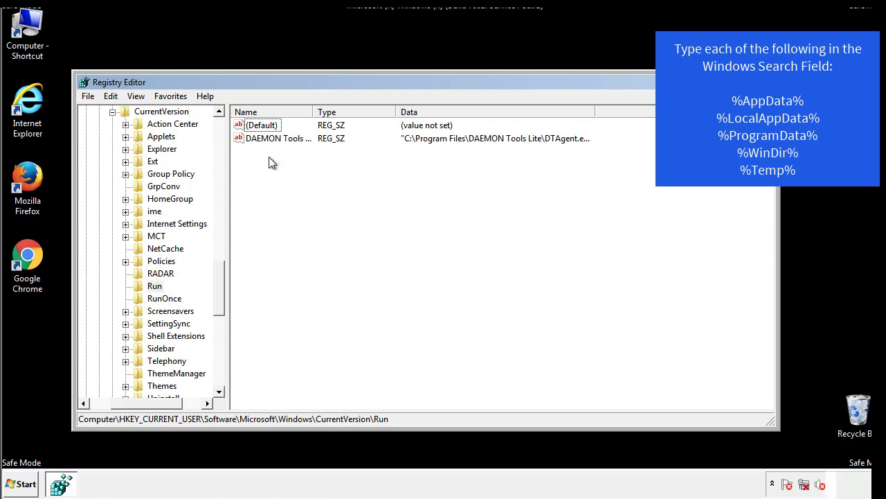
mouse_move(321, 163)
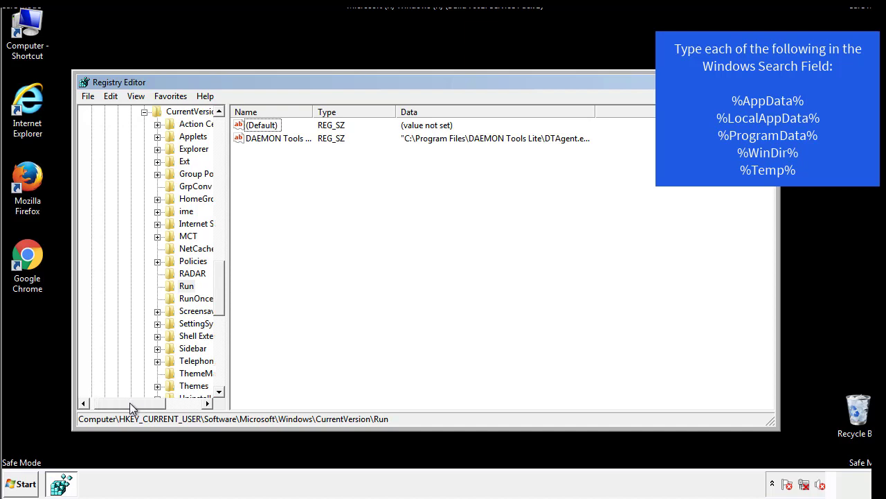
scroll(up, 3)
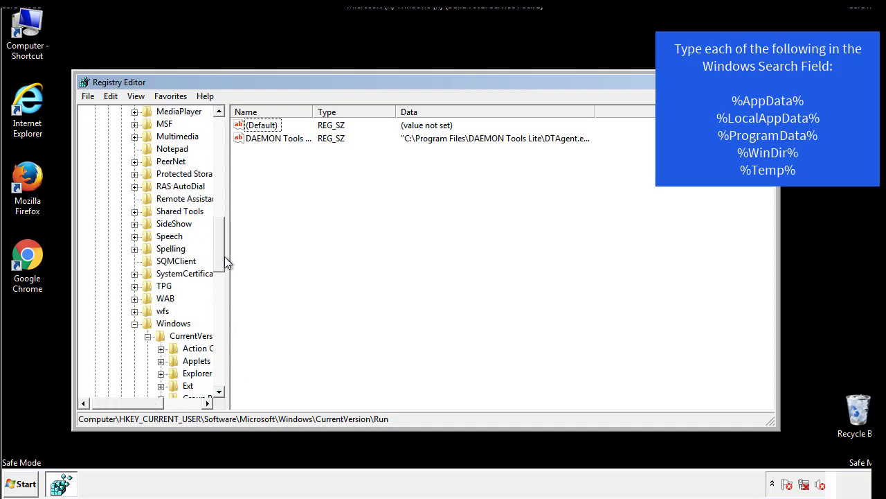
click(173, 322)
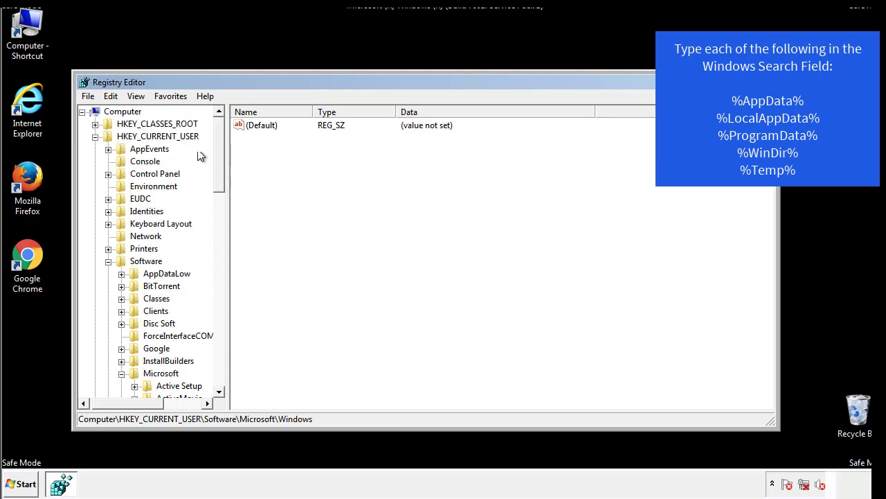
Step: Search the registry for %temp% to reach the Temporary Files volume cache key
click(110, 96)
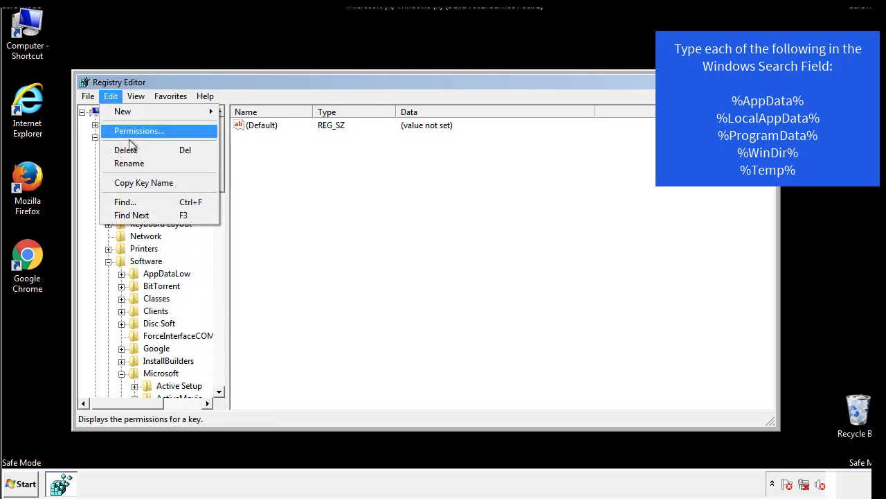
click(125, 202)
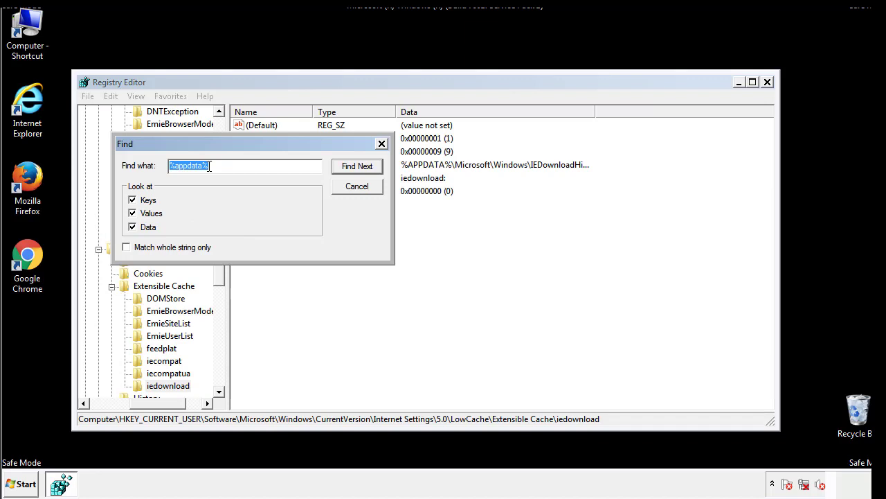
text(%4)
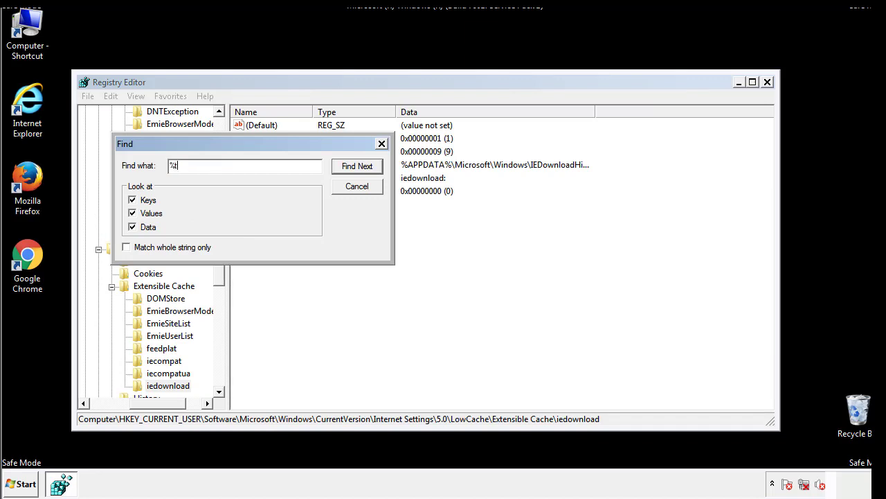
text(temp%)
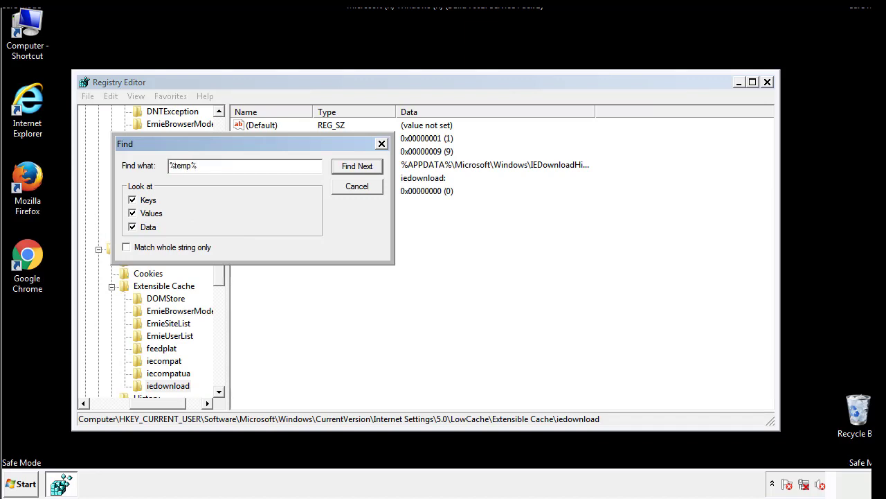
click(357, 166)
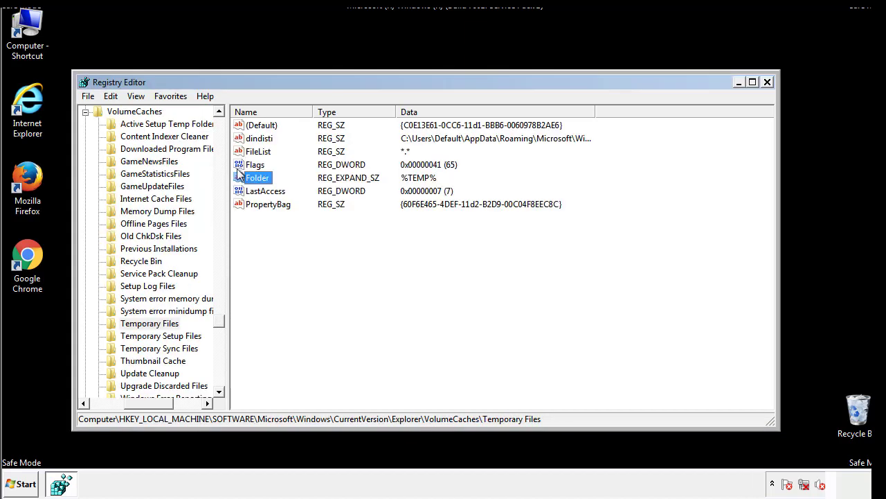
Step: Delete all values in the Temporary Files key, leaving only its default
click(288, 228)
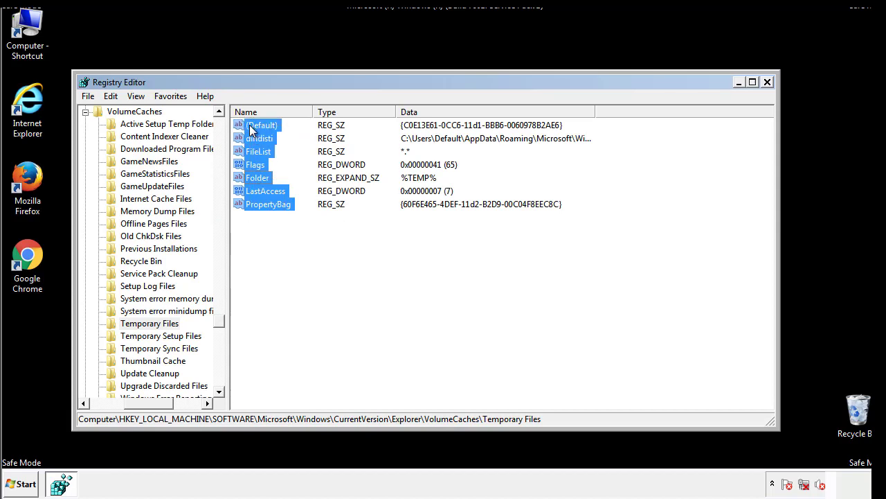
right_click(262, 125)
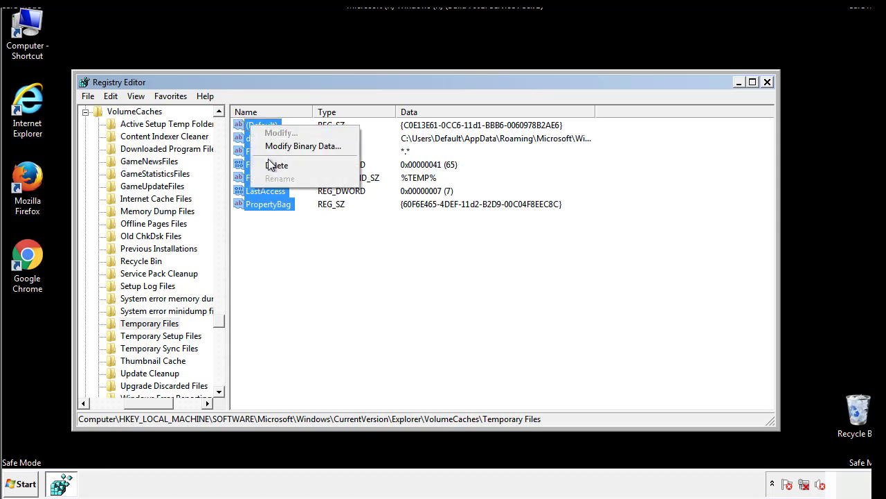
click(277, 164)
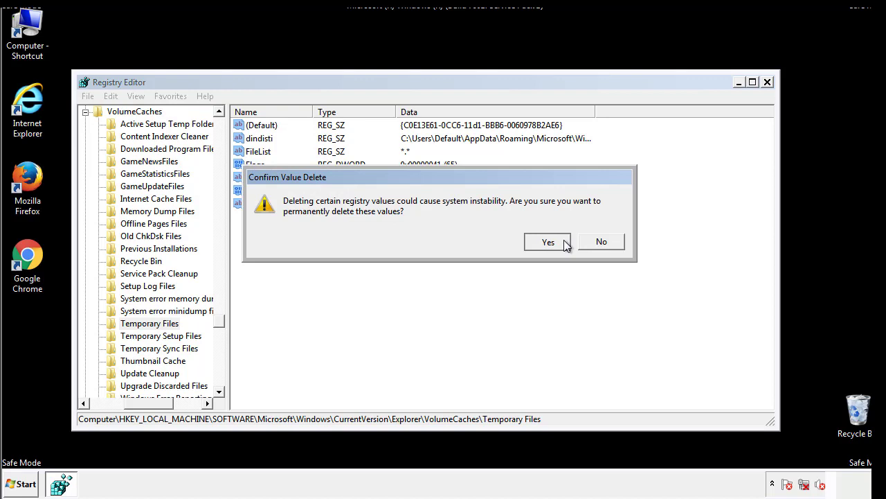
click(549, 240)
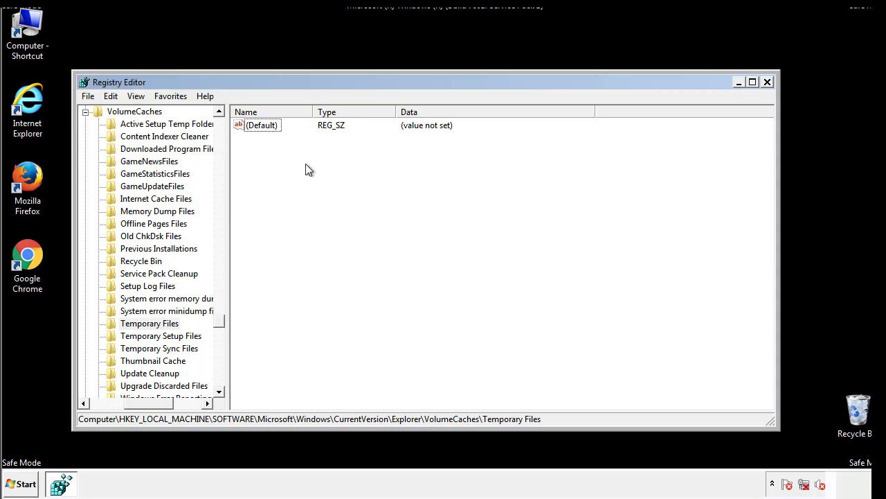
mouse_move(767, 83)
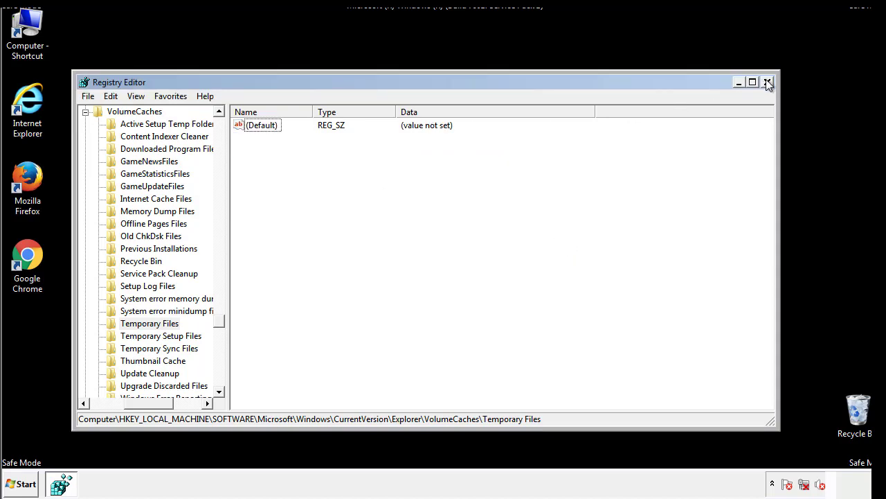
Step: Uncheck Safe boot in msconfig's Boot options and restart to apply it
click(767, 83)
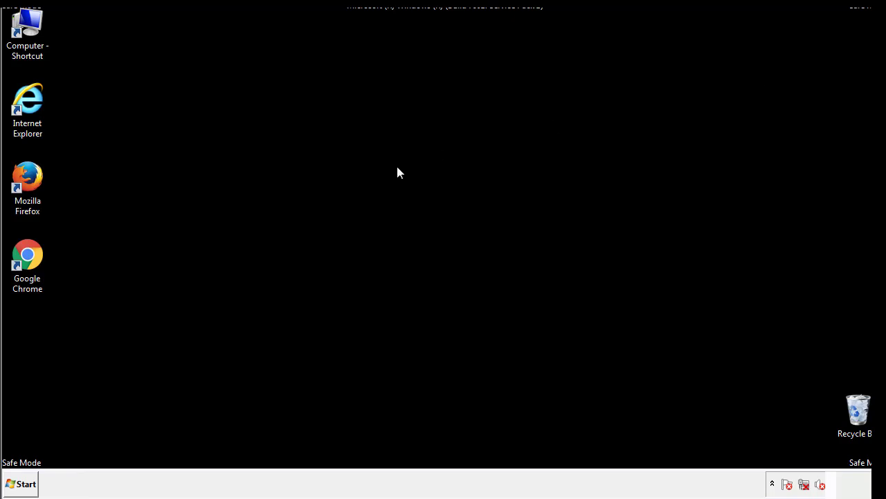
mouse_move(36, 348)
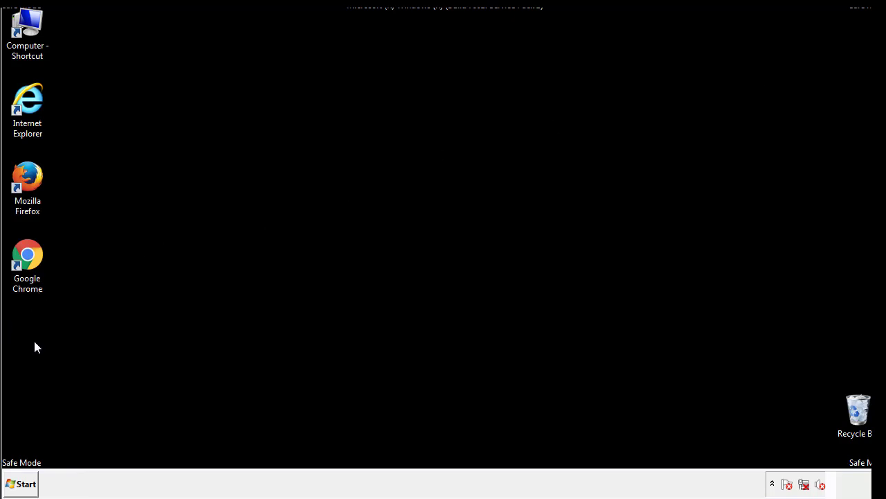
click(21, 483)
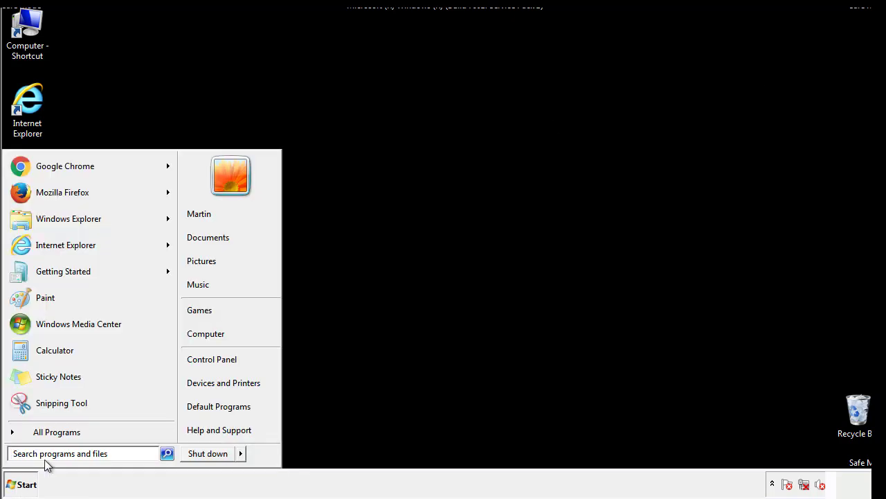
text(mscon)
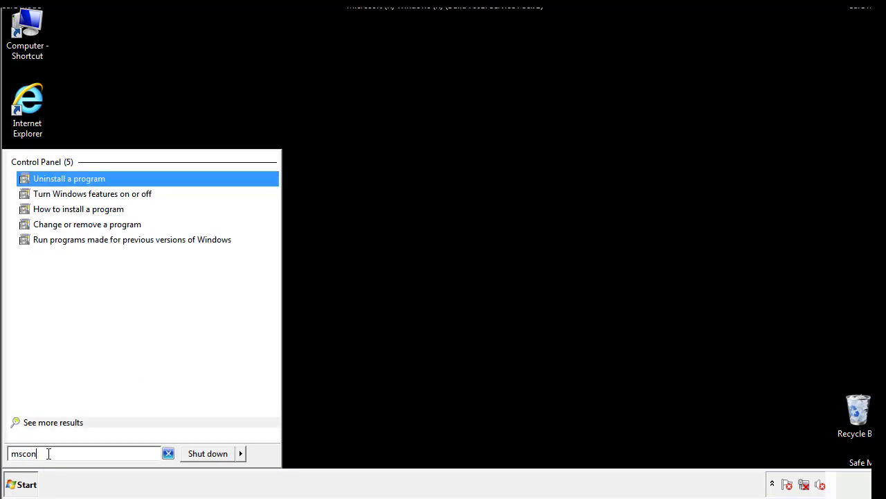
text(fig)
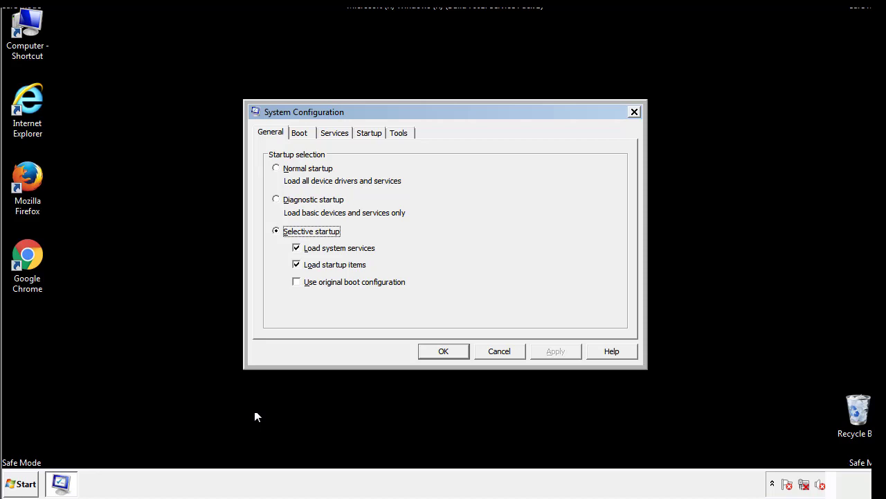
click(299, 133)
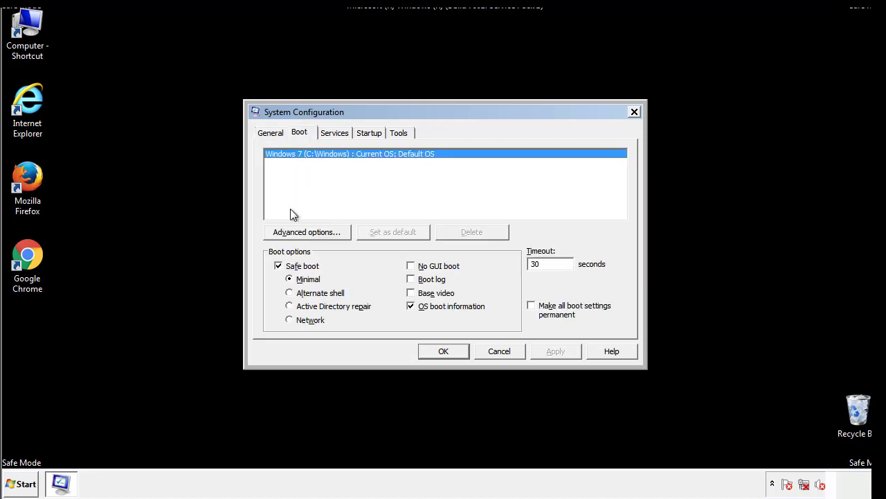
click(279, 265)
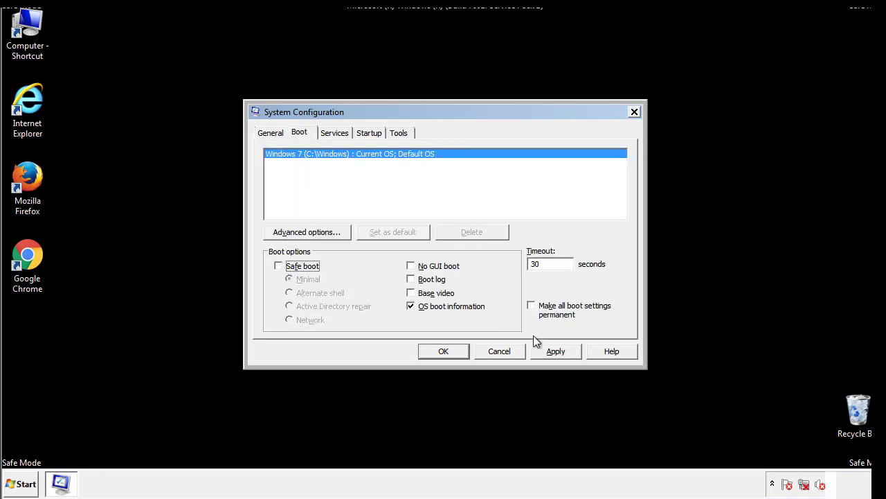
click(443, 352)
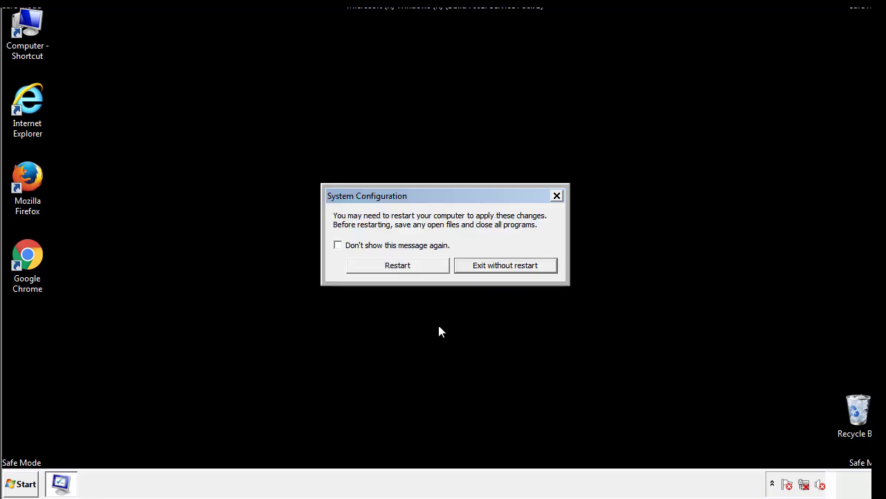
click(397, 265)
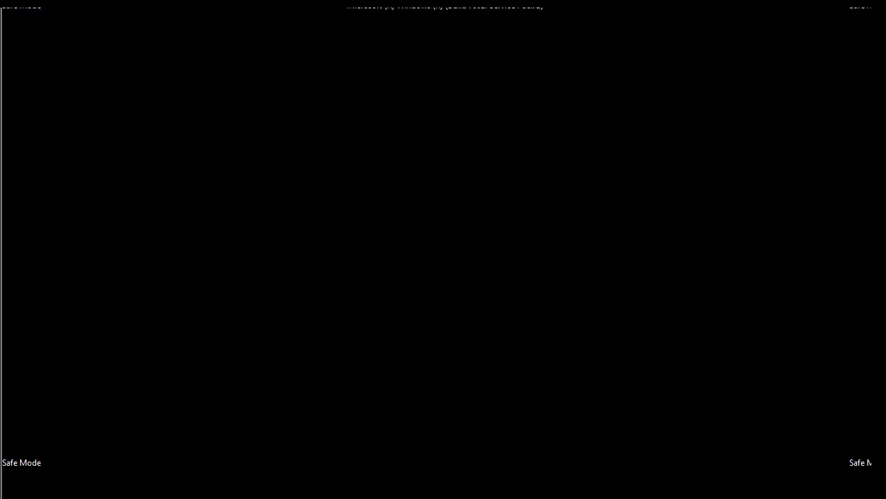